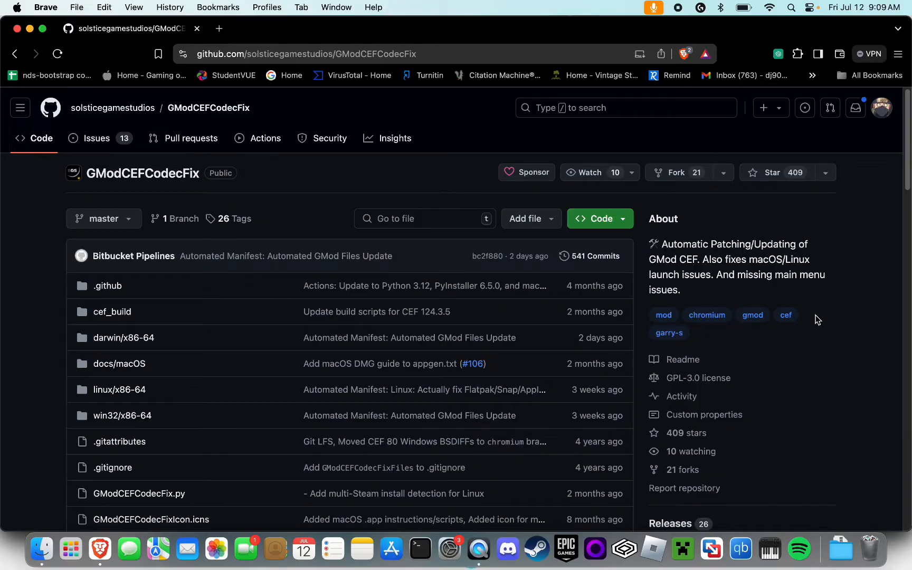
{"action": "mouse_move", "coordinate": [165, 187]}
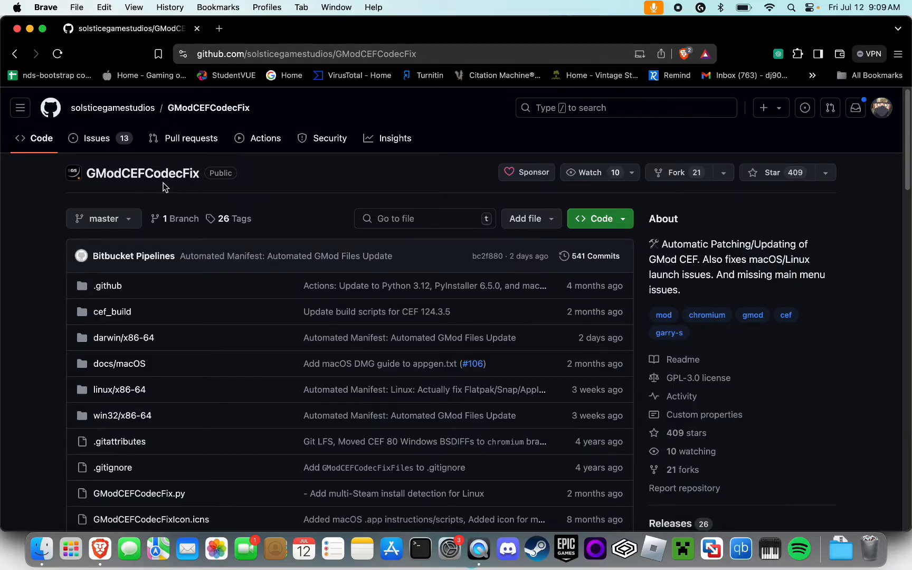
{"action": "mouse_move", "coordinate": [344, 181]}
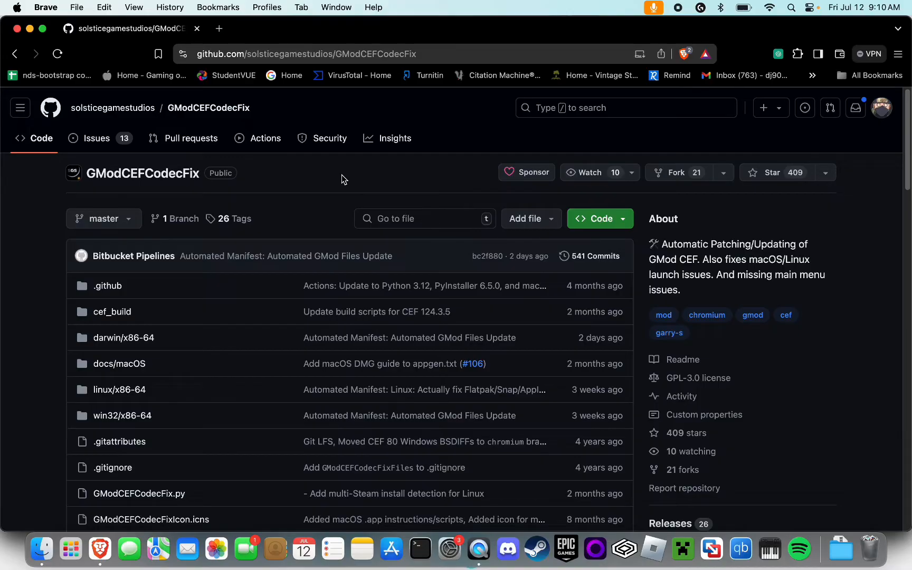
{"action": "mouse_move", "coordinate": [303, 106]}
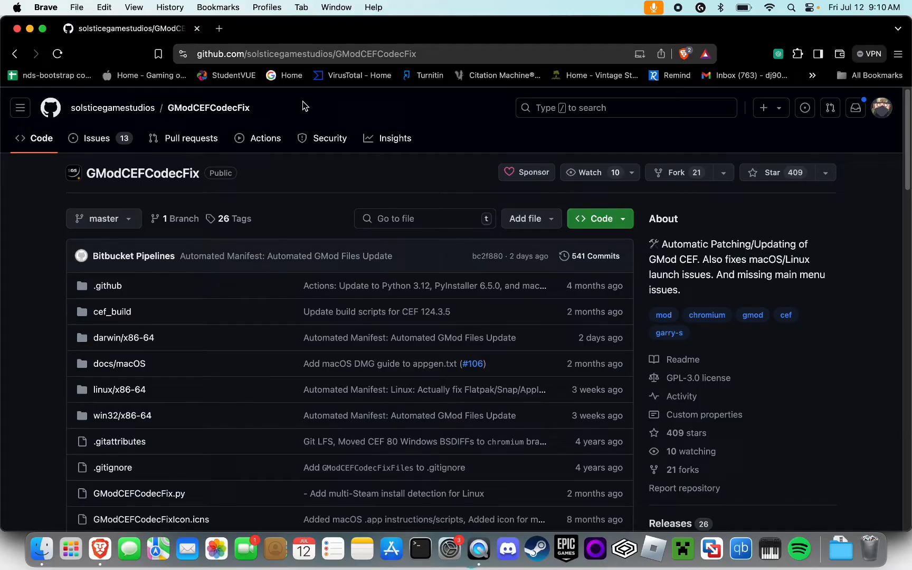
{"action": "mouse_move", "coordinate": [208, 108]}
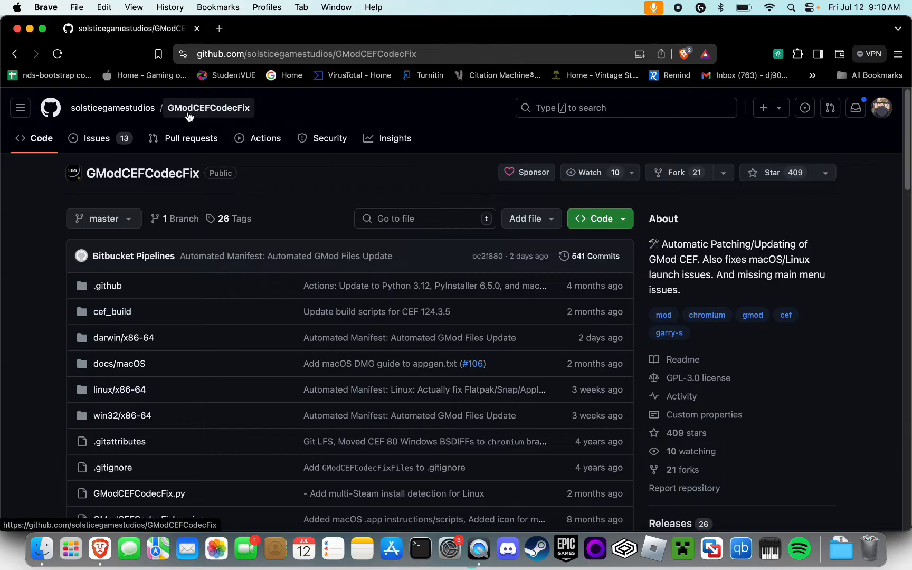
{"action": "mouse_move", "coordinate": [301, 160]}
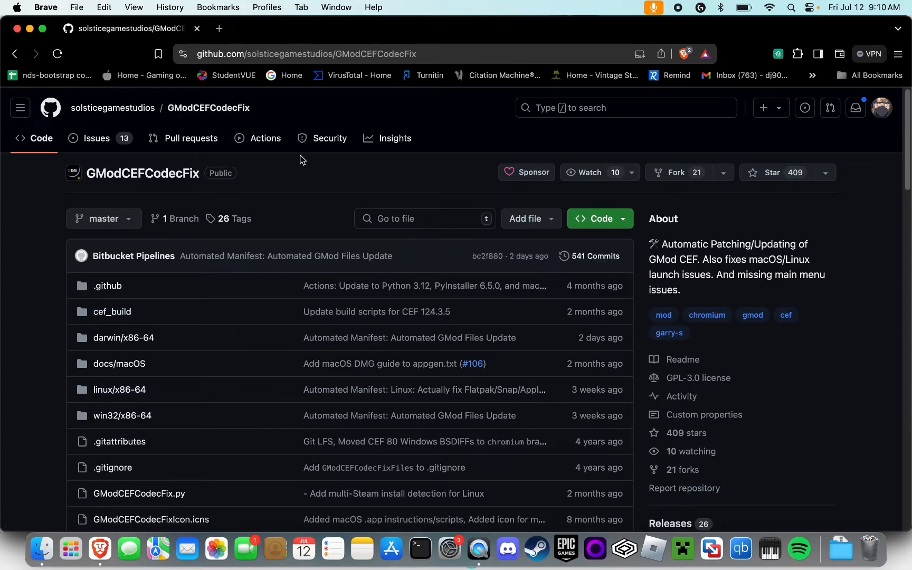
Step: Go to the GModCEFCodecFix Releases page and download GModCEFCodecFix-macOS.dmg from the latest assets
{"action": "scroll", "scroll_direction": "down", "scroll_amount": 3}
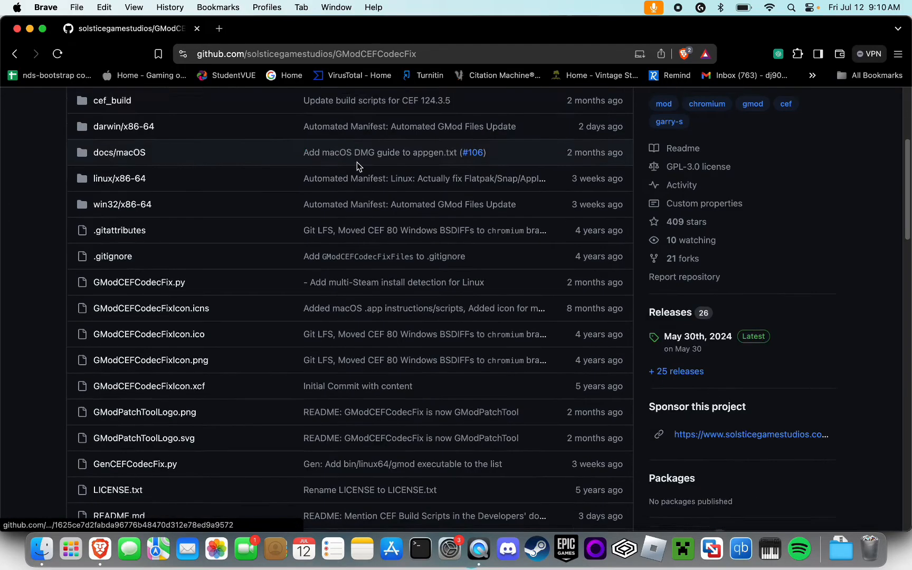
{"action": "scroll", "scroll_direction": "down", "scroll_amount": 3}
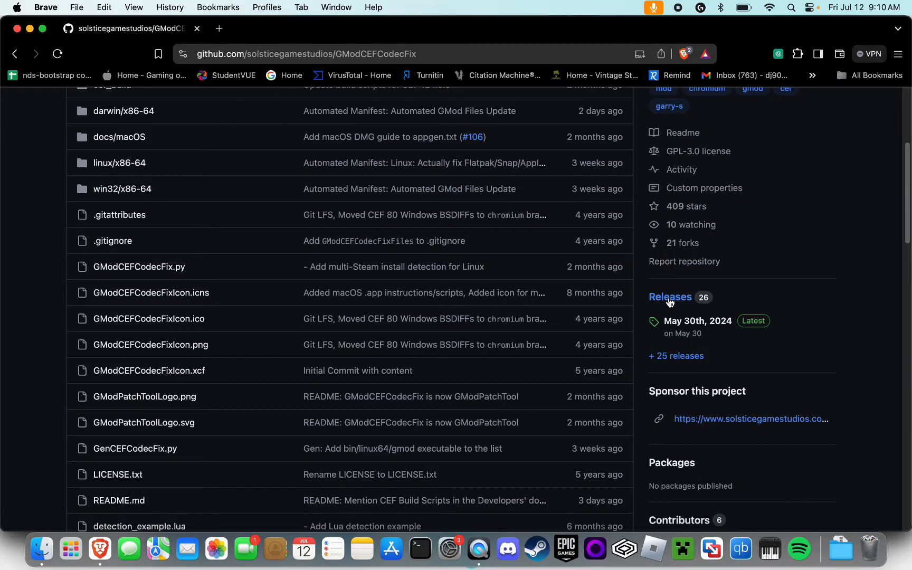
{"action": "left_click", "coordinate": [669, 296]}
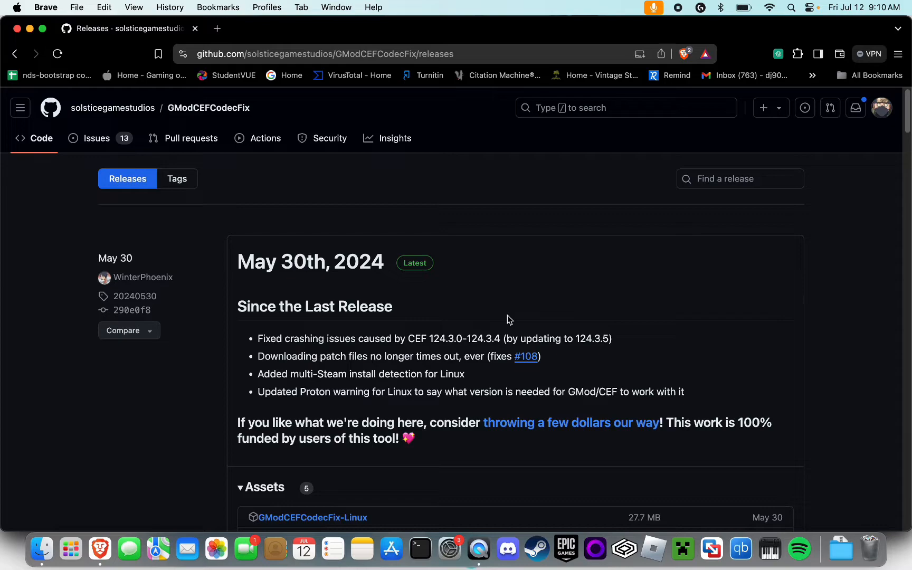
{"action": "scroll", "scroll_direction": "down", "scroll_amount": 3}
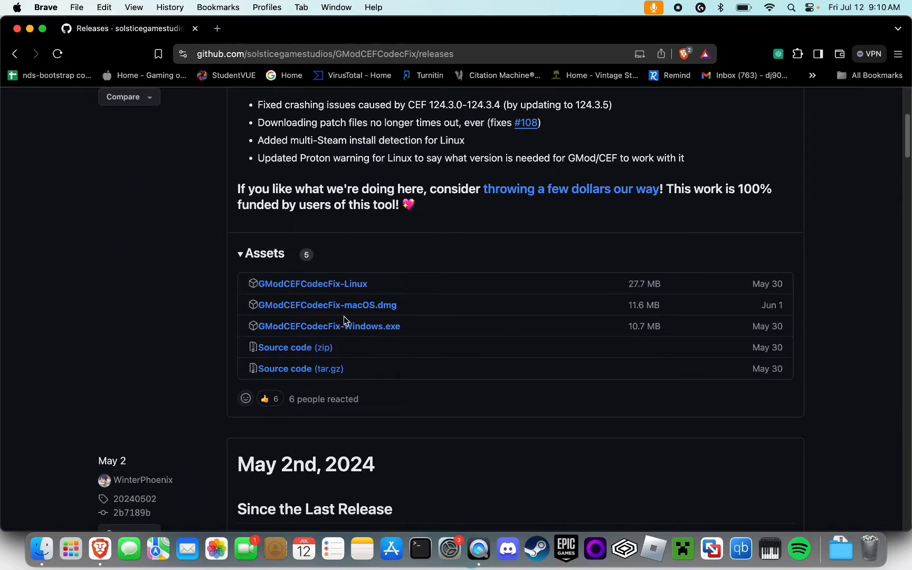
{"action": "mouse_move", "coordinate": [327, 304]}
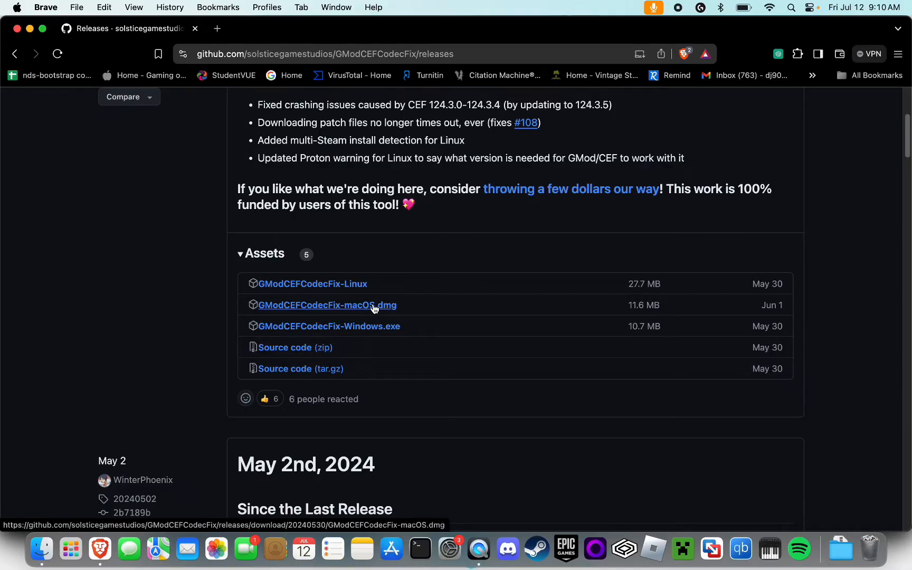
{"action": "left_click", "coordinate": [327, 304]}
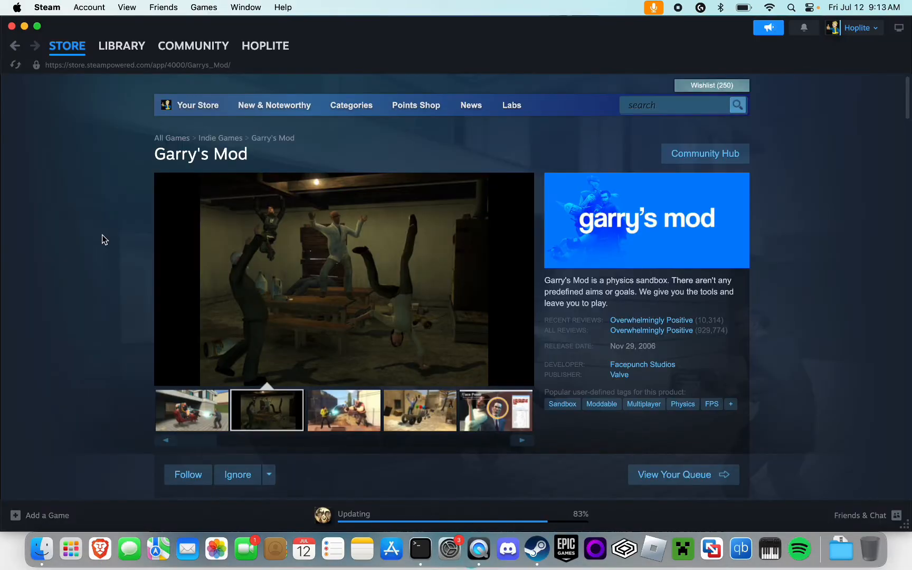
{"action": "left_click", "coordinate": [342, 410]}
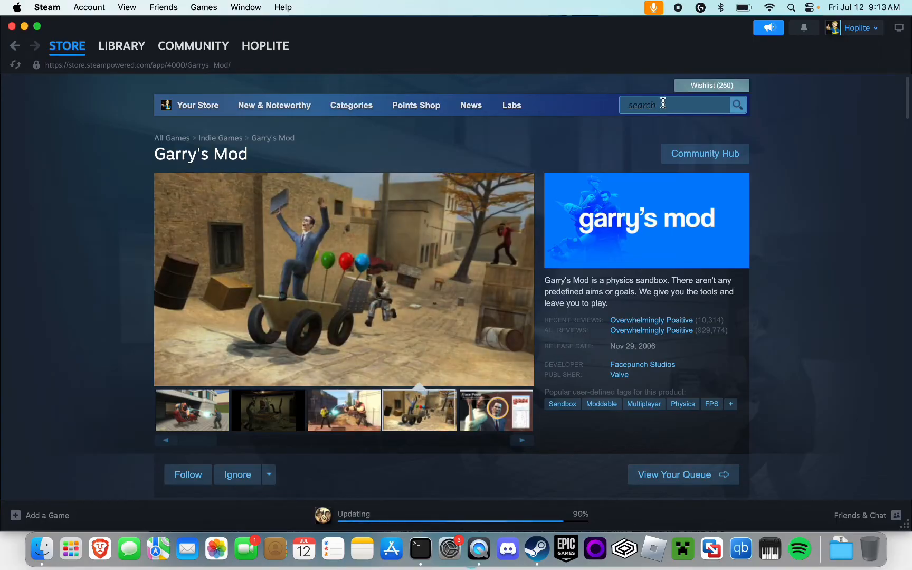
{"action": "scroll", "scroll_direction": "down", "scroll_amount": 3}
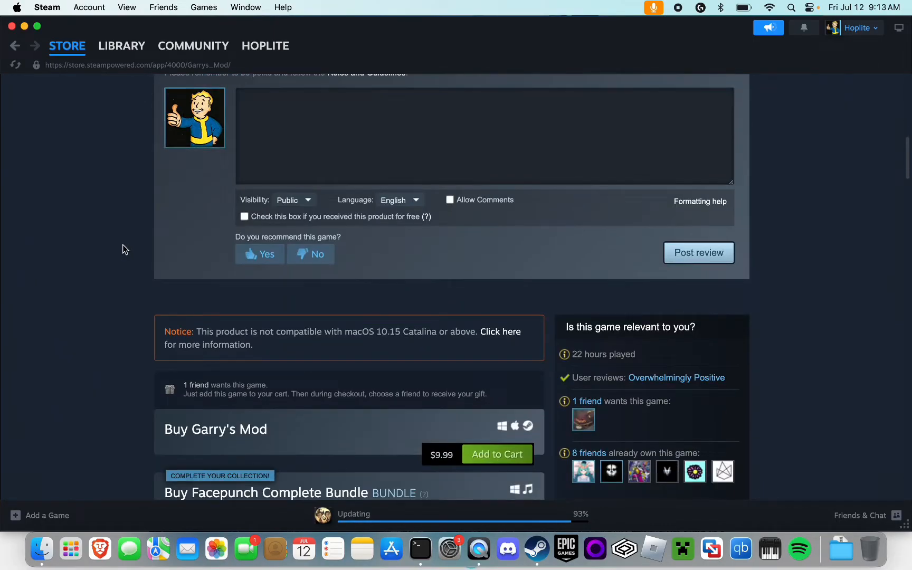
{"action": "scroll", "scroll_direction": "down", "scroll_amount": 3}
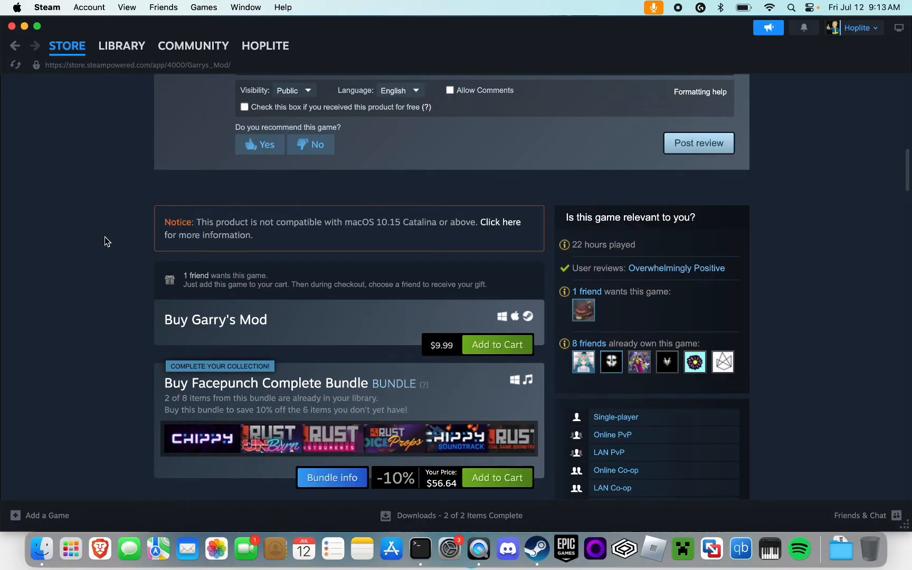
{"action": "mouse_move", "coordinate": [120, 234]}
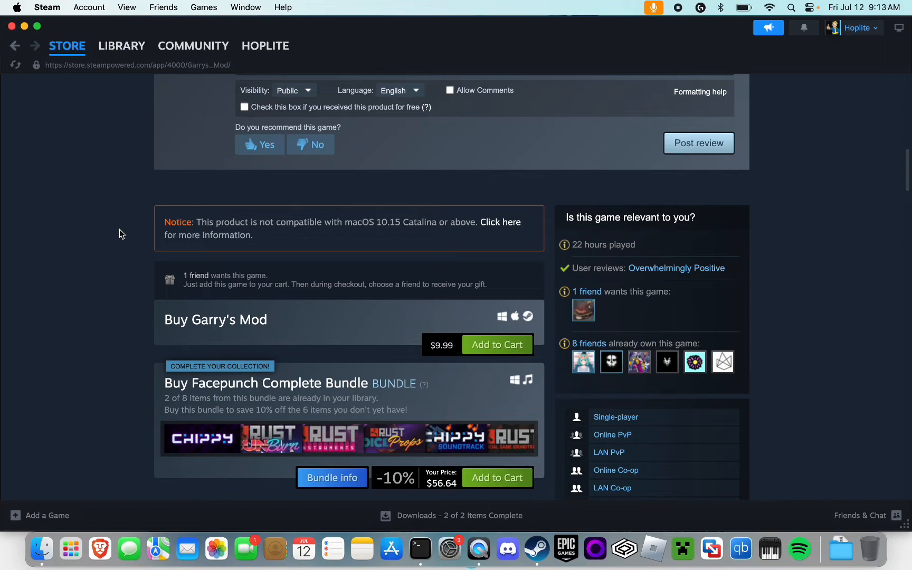
{"action": "scroll", "scroll_direction": "up", "scroll_amount": 3}
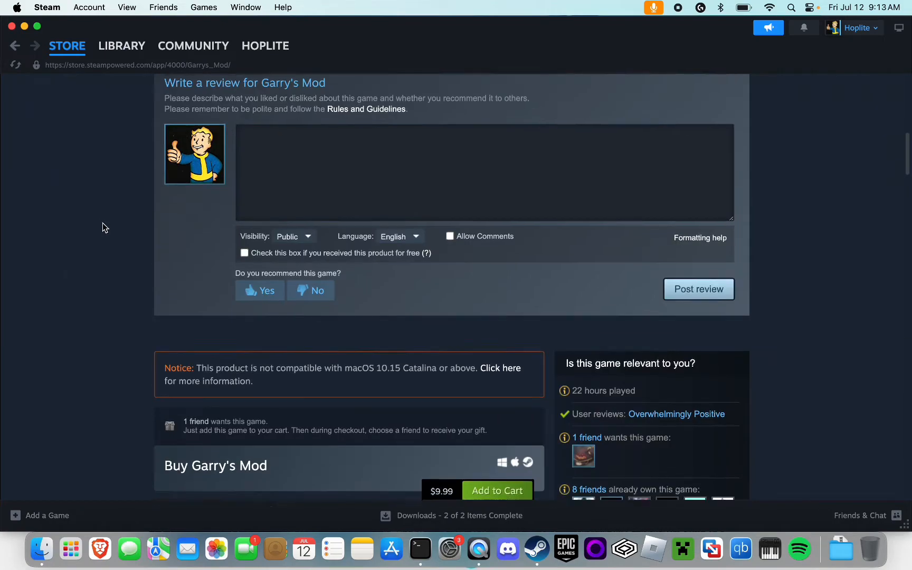
Step: Open Garry's Mod in the Steam Library and show its Manage options
{"action": "left_click", "coordinate": [121, 45]}
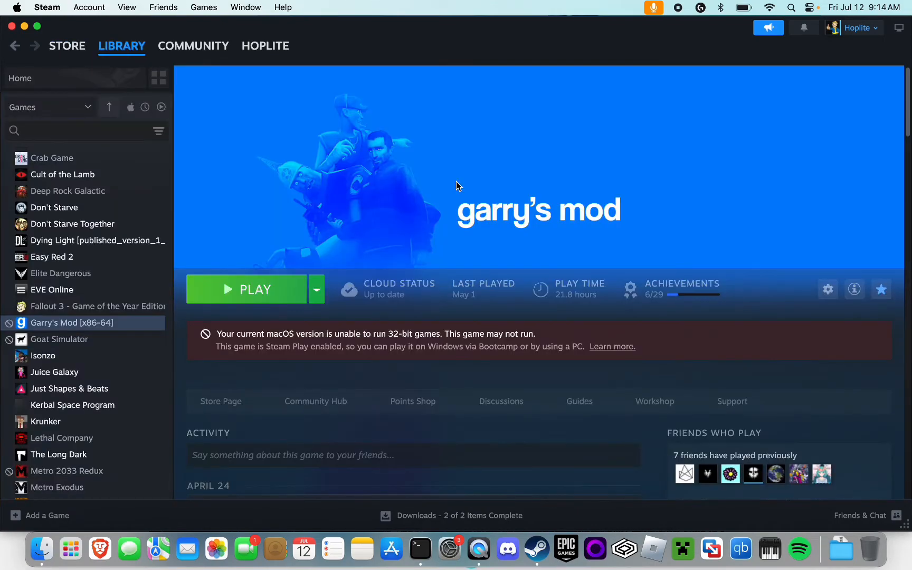
{"action": "mouse_move", "coordinate": [477, 182]}
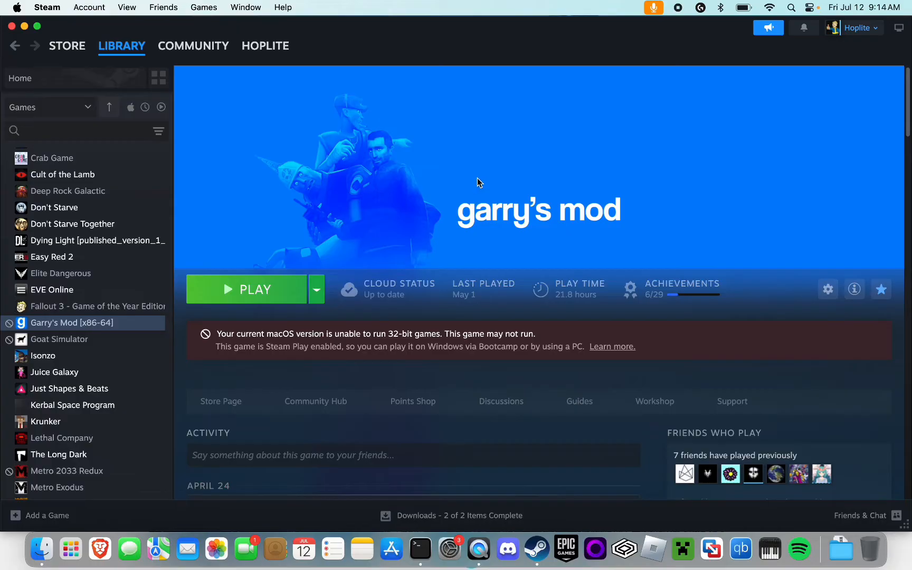
{"action": "mouse_move", "coordinate": [341, 150]}
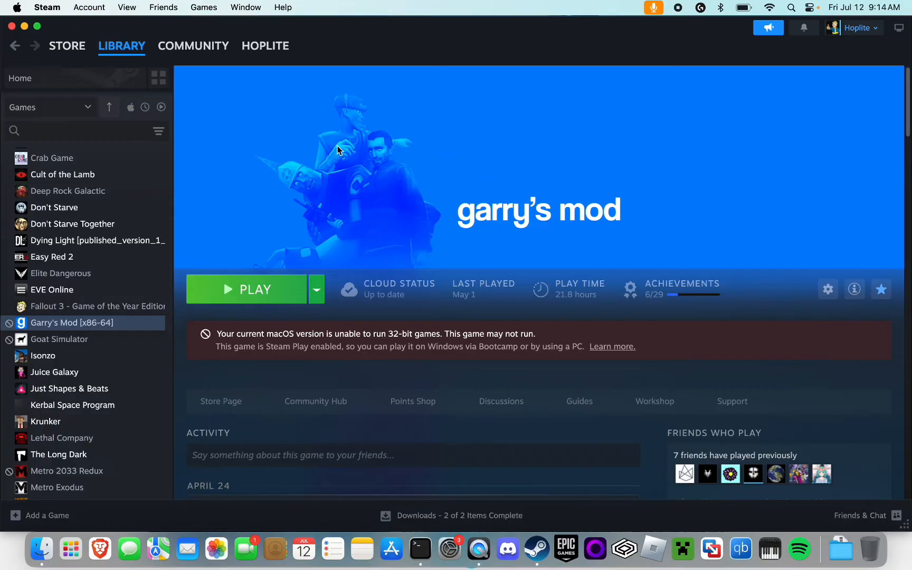
{"action": "mouse_move", "coordinate": [854, 289]}
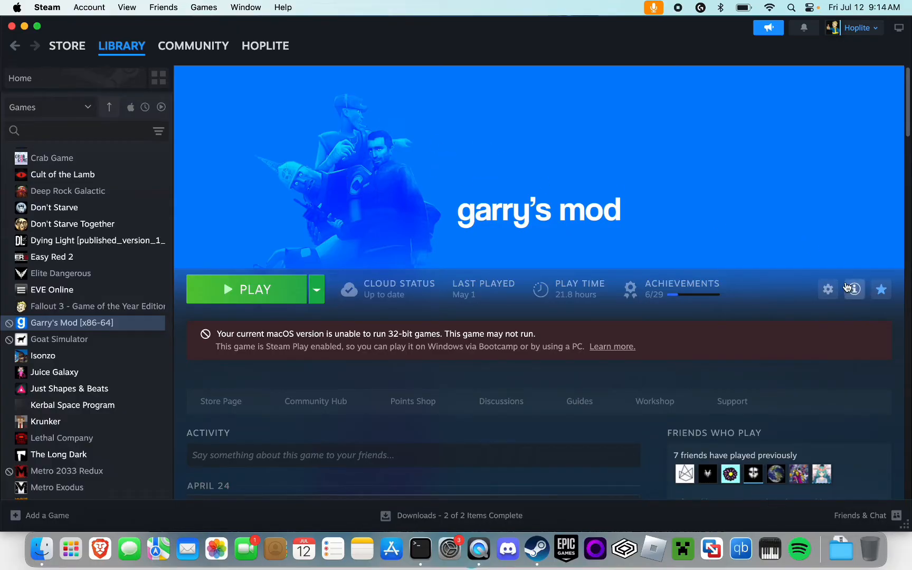
{"action": "mouse_move", "coordinate": [827, 289]}
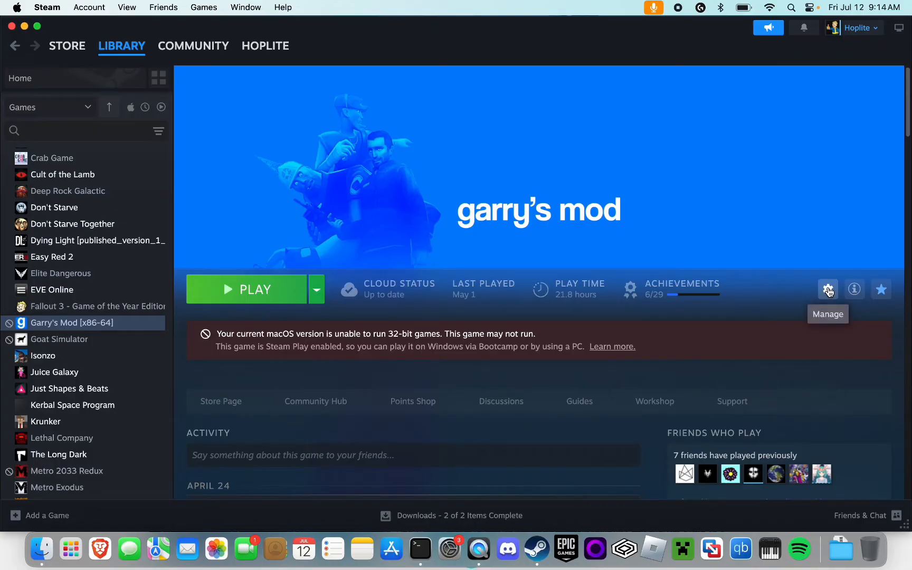
{"action": "left_click", "coordinate": [827, 289]}
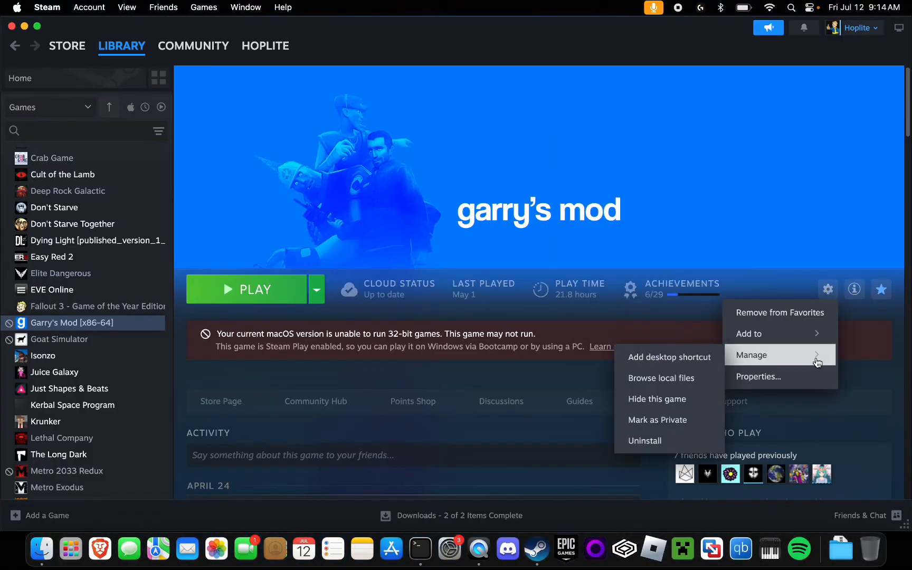
Step: In Garry's Mod Properties, join the 'x86-64 - Chromium + 64-bit binaries' beta and close Properties
{"action": "left_click", "coordinate": [757, 376]}
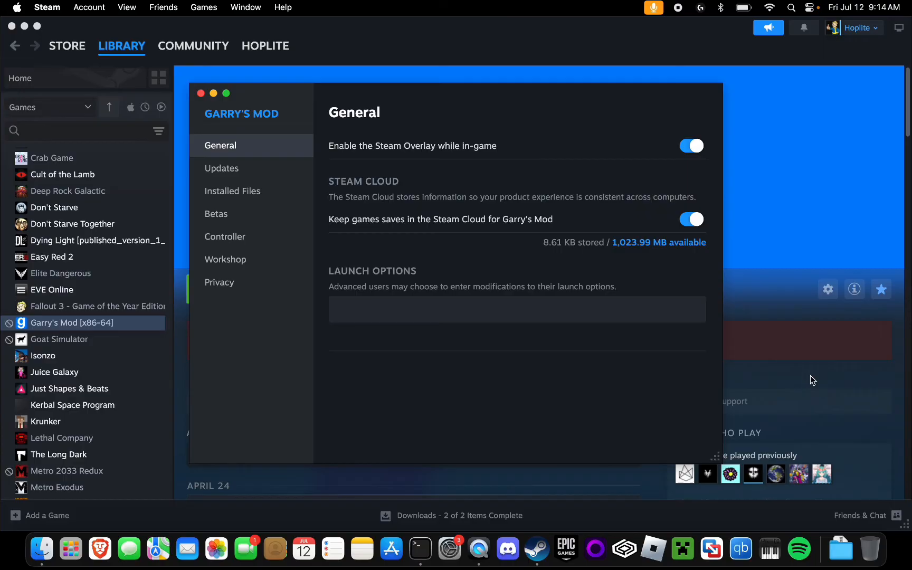
{"action": "mouse_move", "coordinate": [267, 213]}
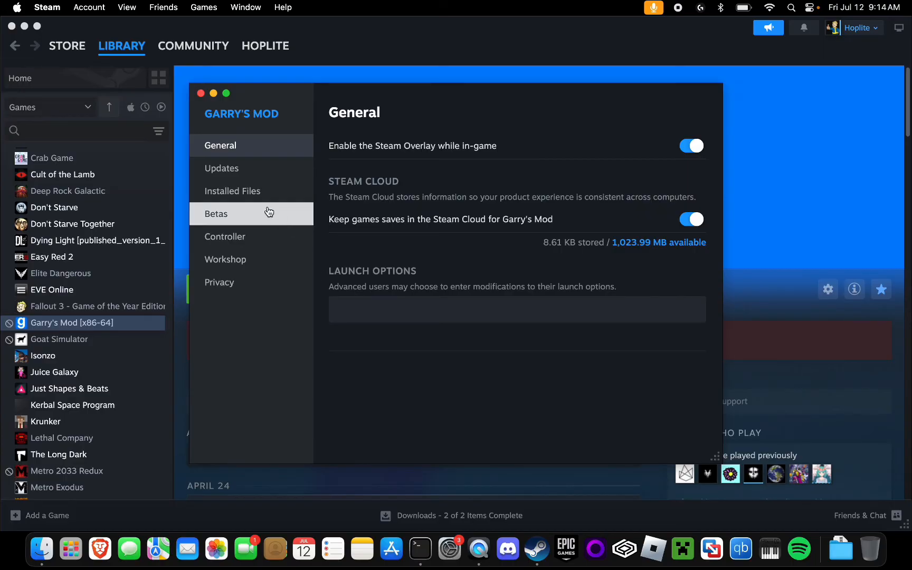
{"action": "left_click", "coordinate": [215, 213]}
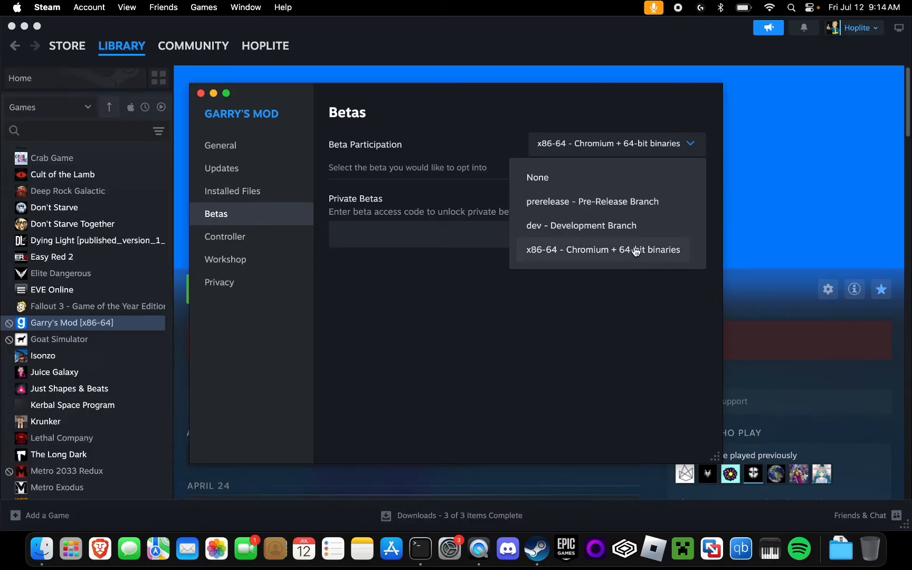
{"action": "mouse_move", "coordinate": [543, 252]}
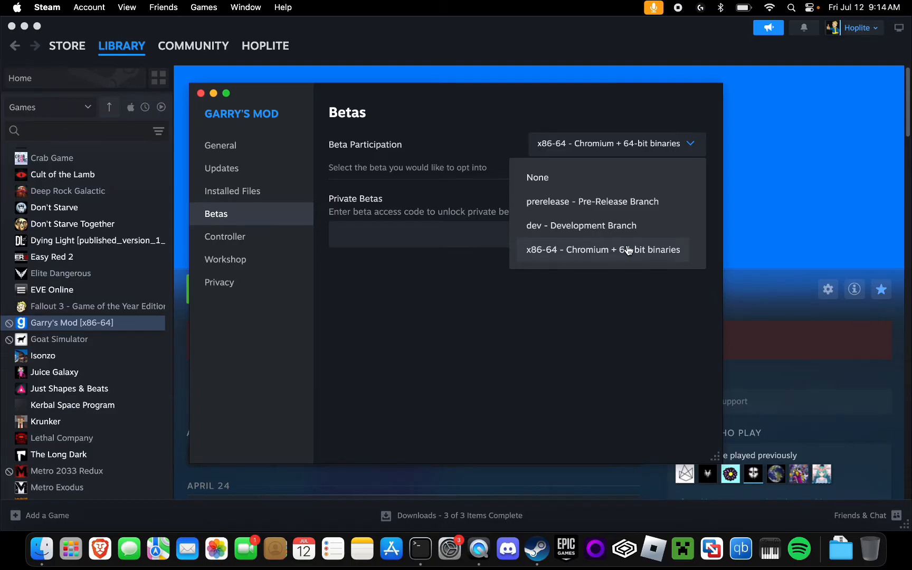
{"action": "left_click", "coordinate": [603, 249]}
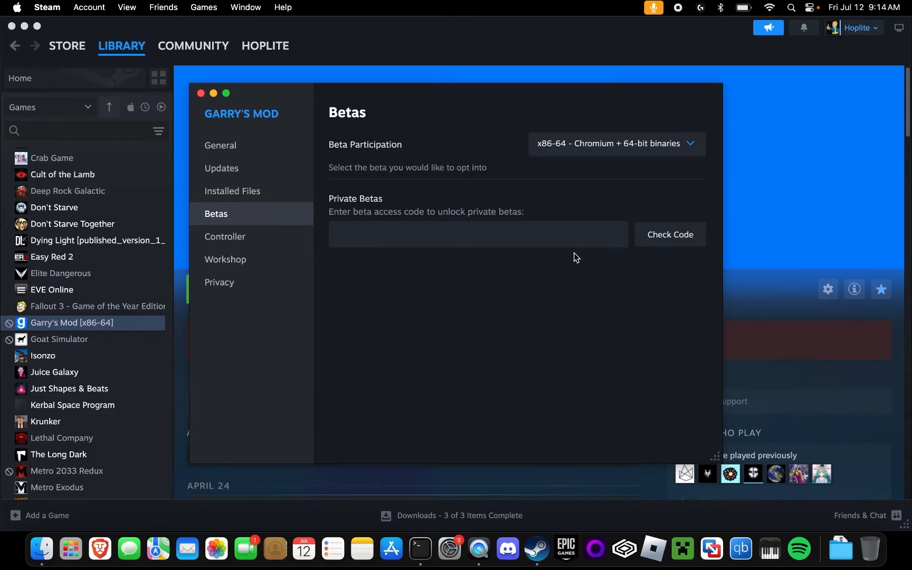
{"action": "left_click", "coordinate": [200, 93]}
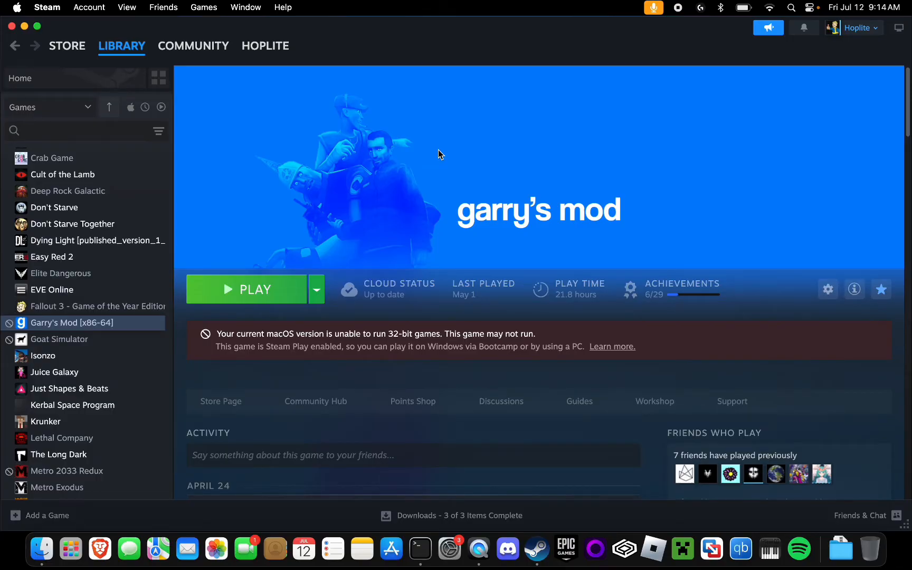
{"action": "mouse_move", "coordinate": [72, 332]}
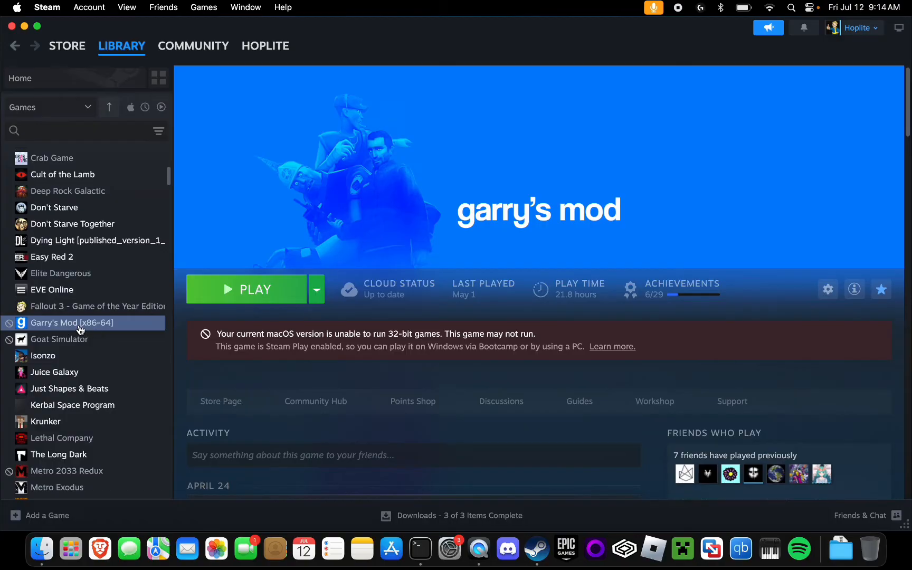
{"action": "mouse_move", "coordinate": [453, 199]}
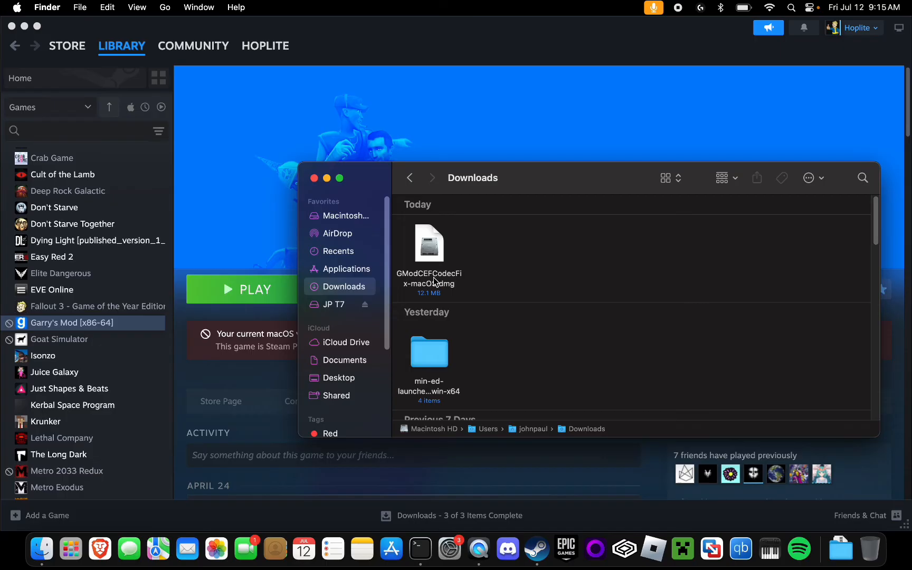
{"action": "mouse_move", "coordinate": [435, 284]}
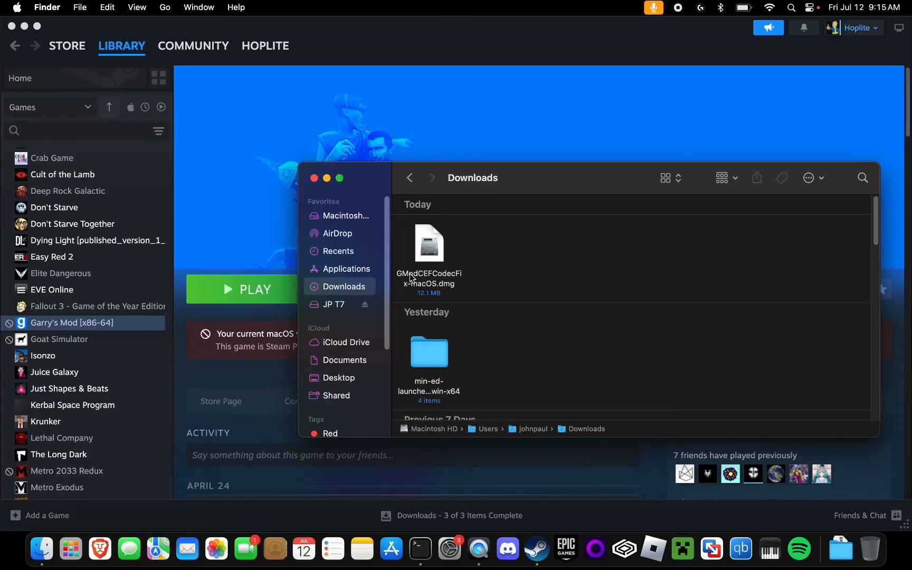
{"action": "mouse_move", "coordinate": [420, 256]}
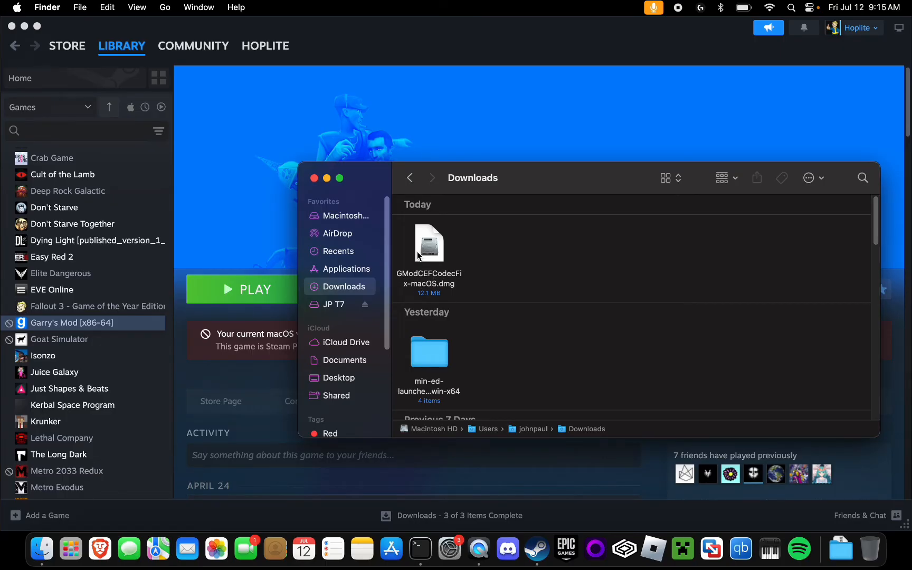
{"action": "mouse_move", "coordinate": [433, 251]}
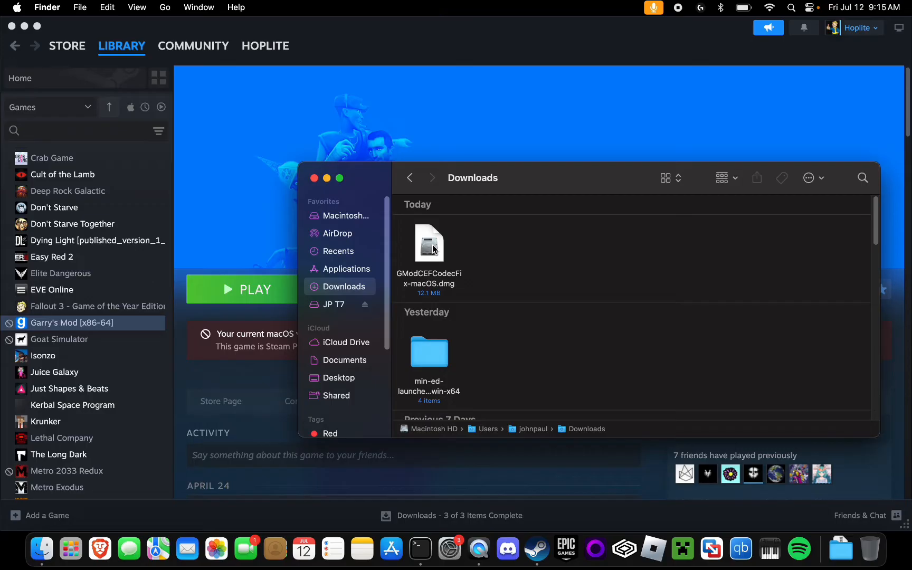
Step: Mount GModCEFCodecFix-macOS.dmg from Downloads and open its Applications shortcut
{"action": "right_click", "coordinate": [429, 243]}
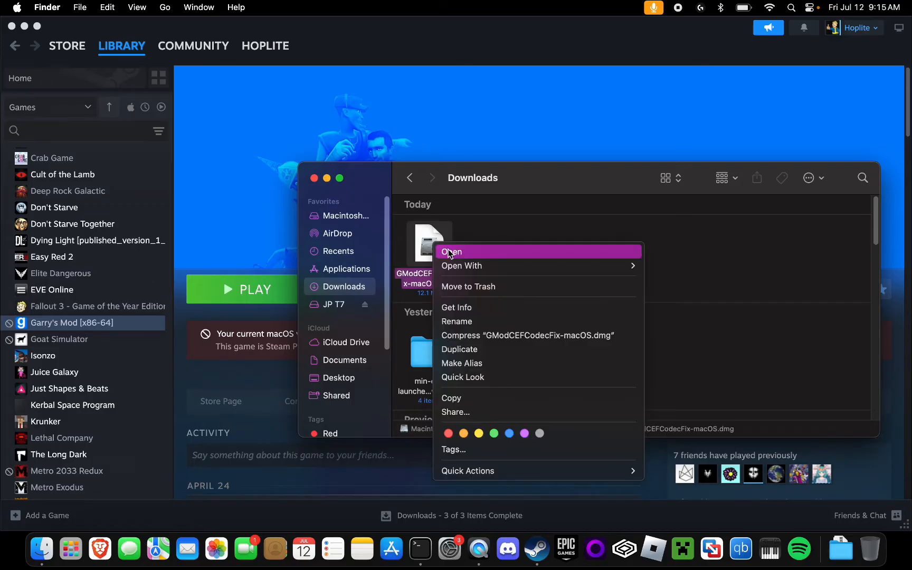
{"action": "left_click", "coordinate": [453, 251]}
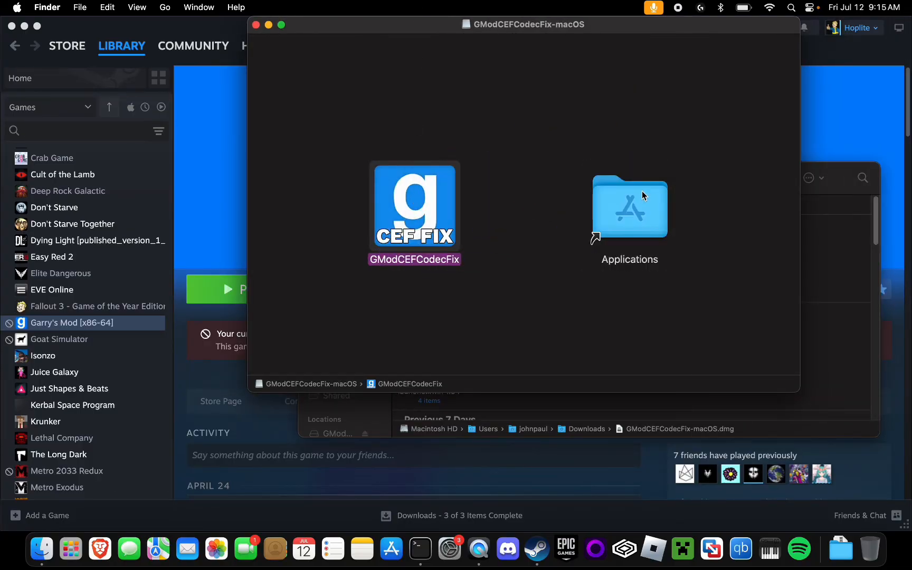
{"action": "double_click", "coordinate": [629, 206]}
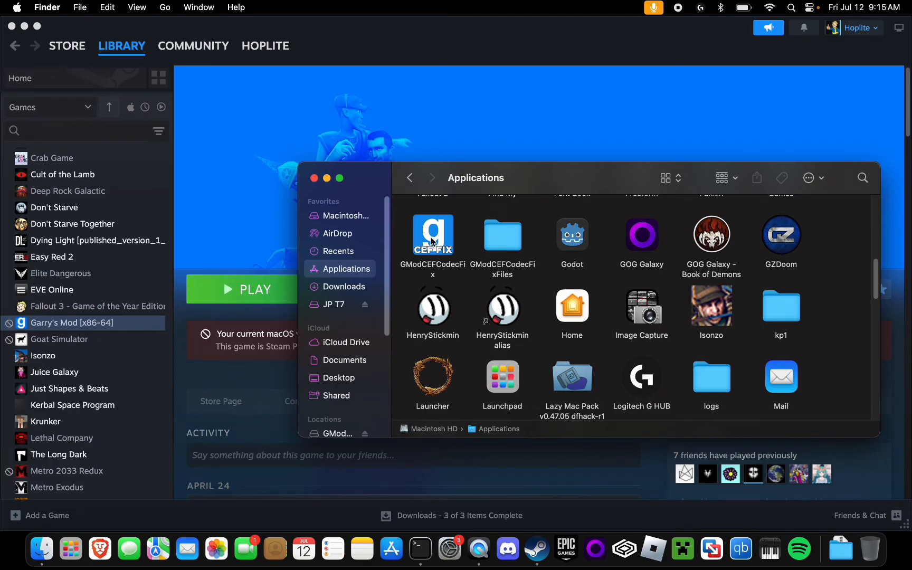
Step: Try opening GModCEFCodecFix from Applications, then cancel the unverified-developer alert
{"action": "right_click", "coordinate": [432, 235]}
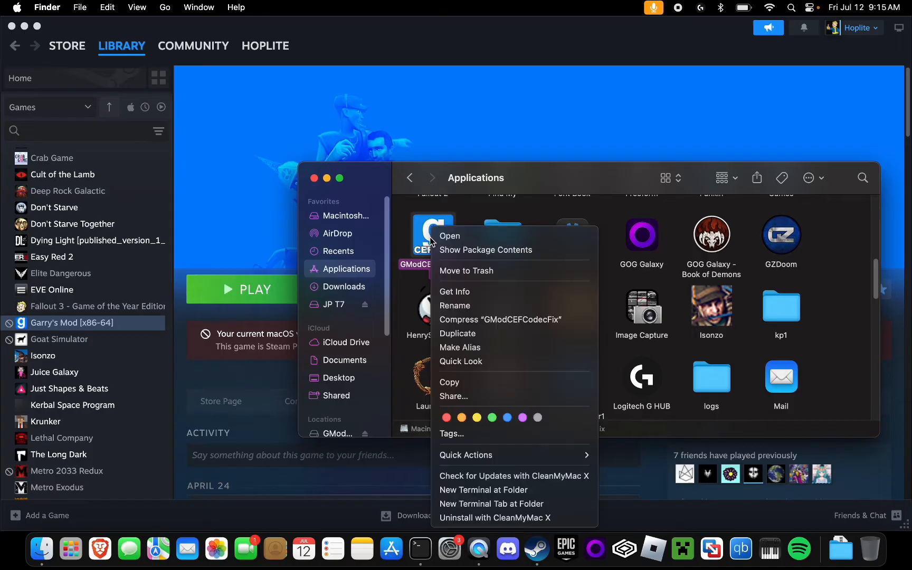
{"action": "mouse_move", "coordinate": [449, 235]}
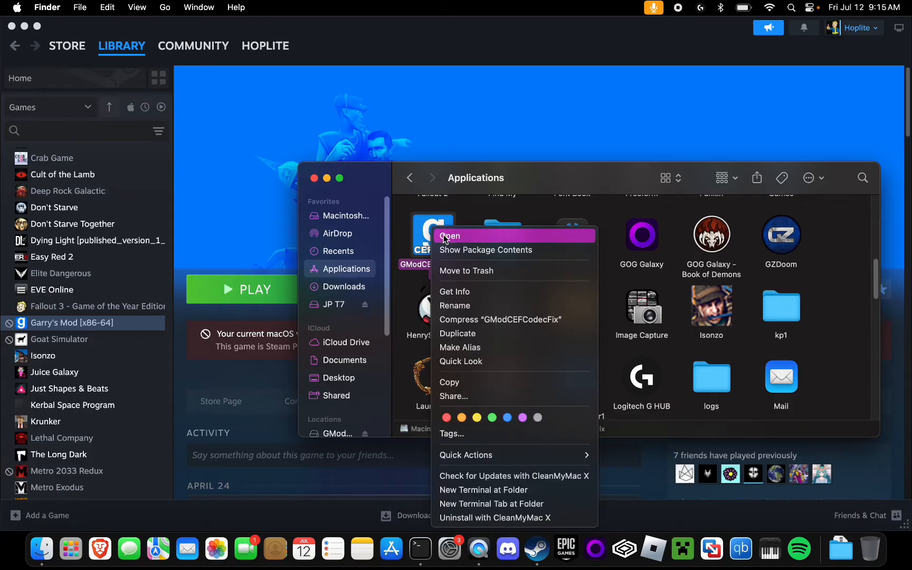
{"action": "left_click", "coordinate": [451, 235]}
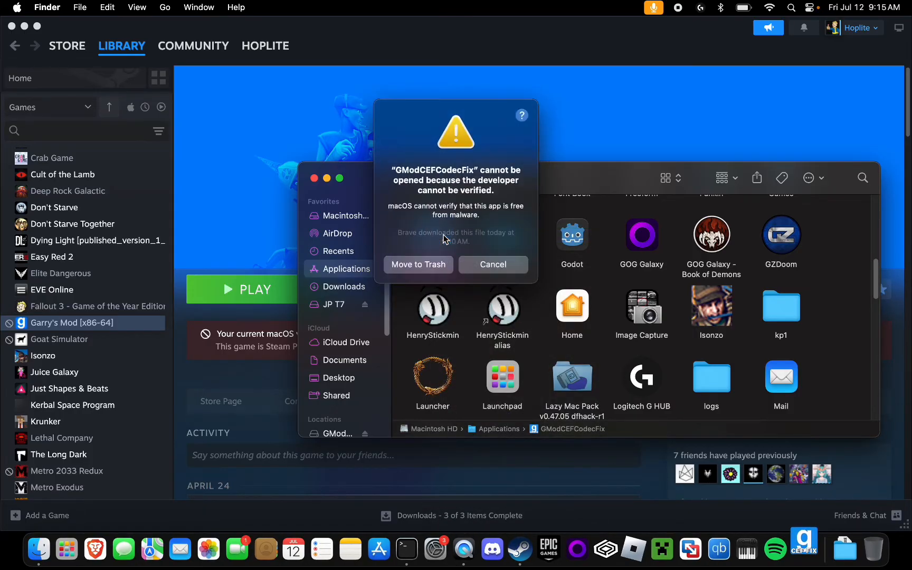
{"action": "mouse_move", "coordinate": [503, 161]}
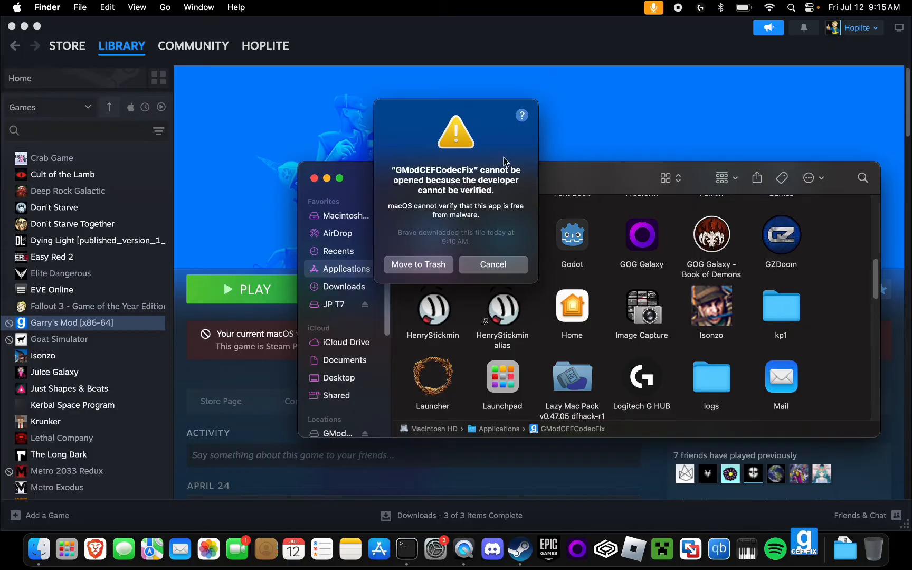
{"action": "mouse_move", "coordinate": [398, 165]}
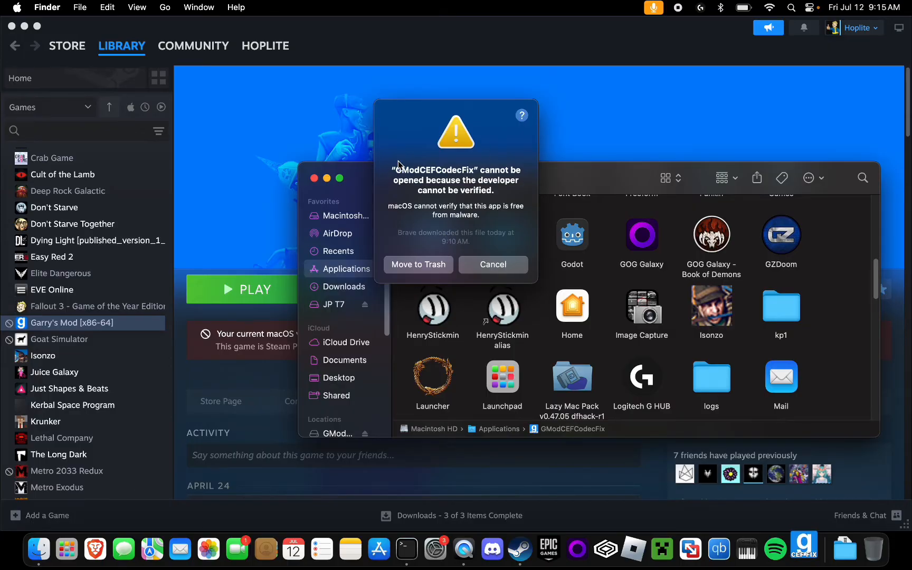
{"action": "left_click", "coordinate": [492, 264]}
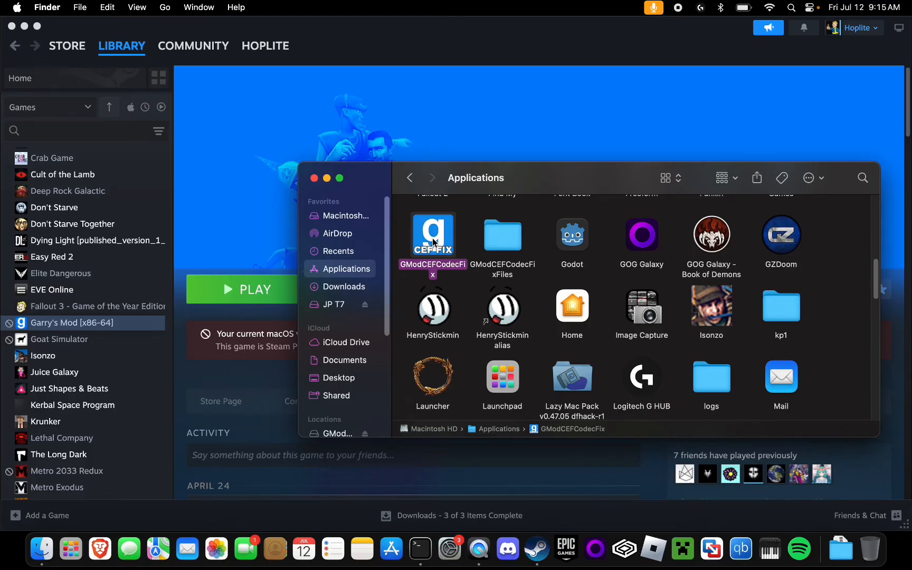
Step: Launch GModCEFCodecFix again and confirm Open in the security dialog
{"action": "right_click", "coordinate": [433, 235]}
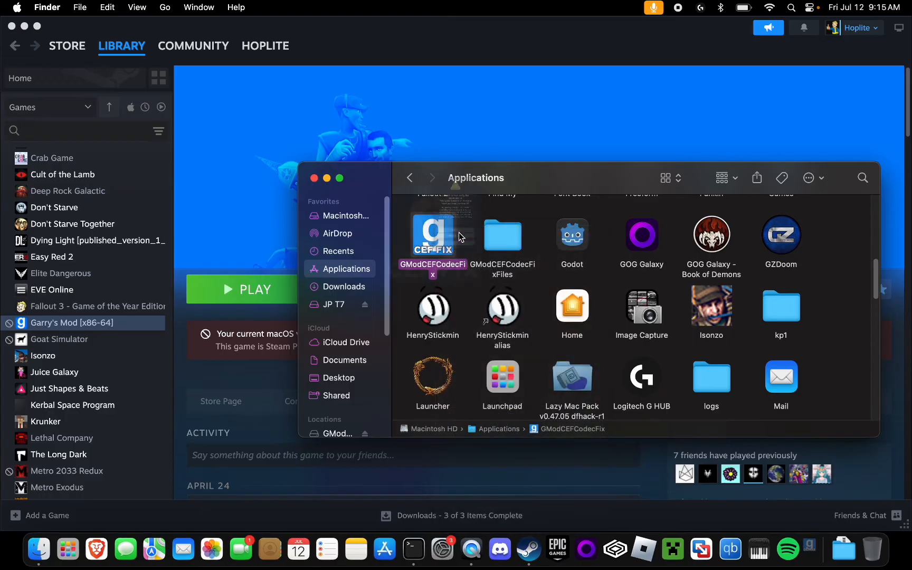
{"action": "double_click", "coordinate": [432, 236]}
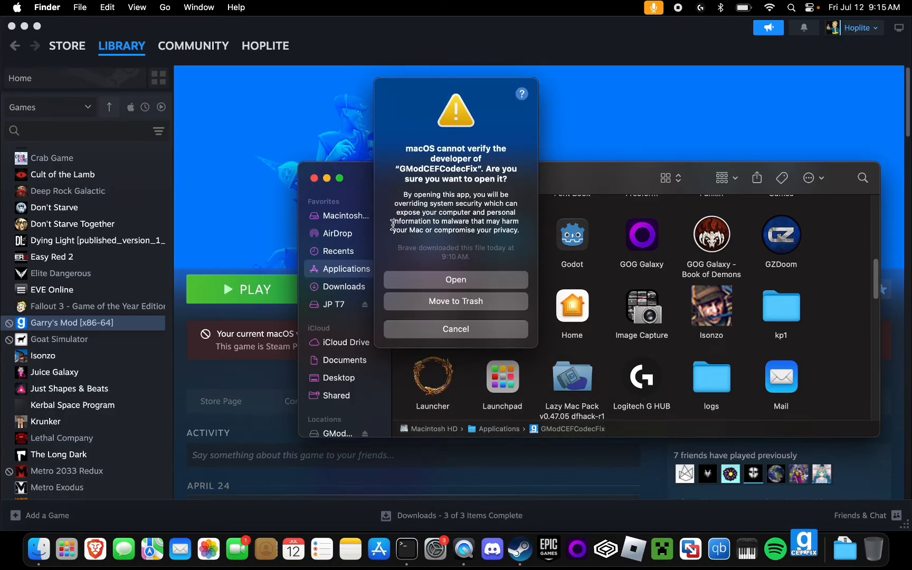
{"action": "left_click", "coordinate": [455, 280]}
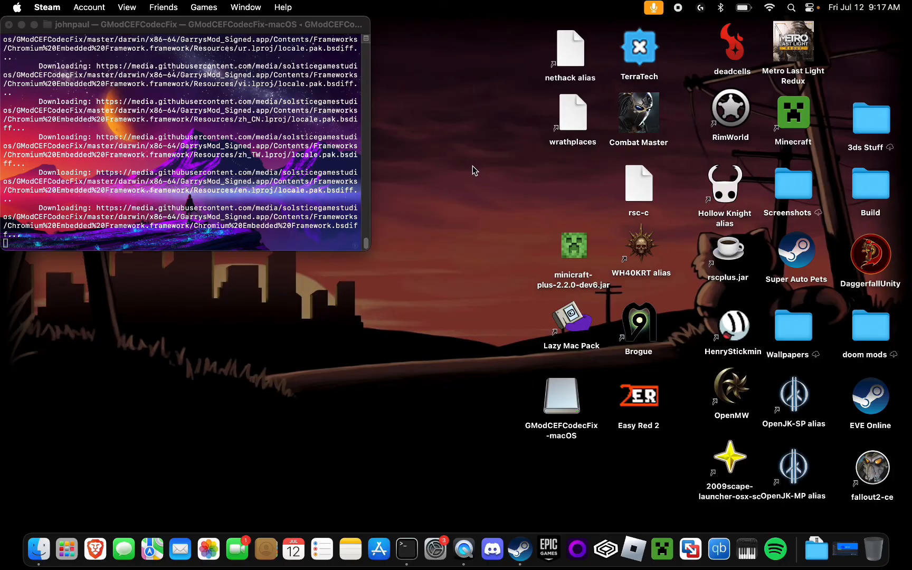
{"action": "mouse_move", "coordinate": [38, 547]}
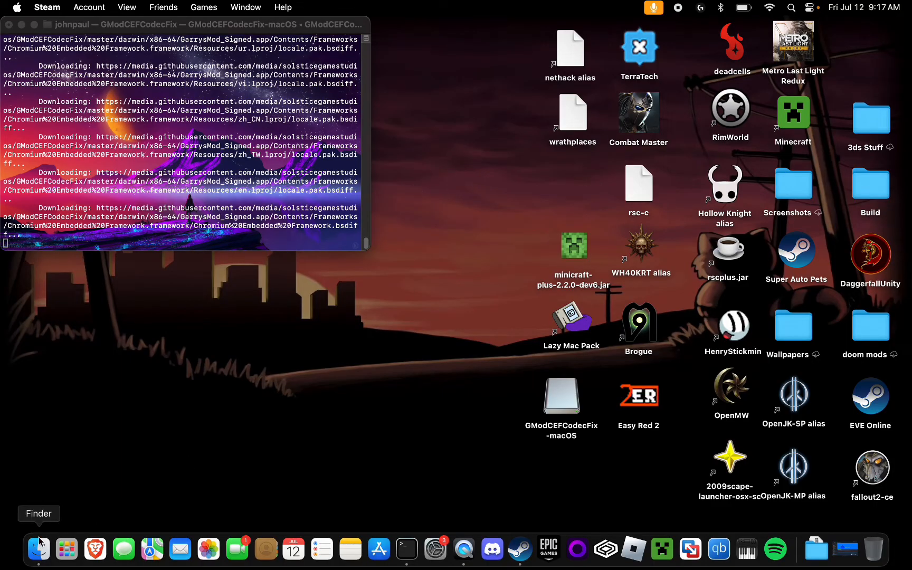
Step: Close the Downloads Finder window and bring up actions for the mounted GModCEFCodecFix-macOS disk
{"action": "left_click", "coordinate": [38, 548]}
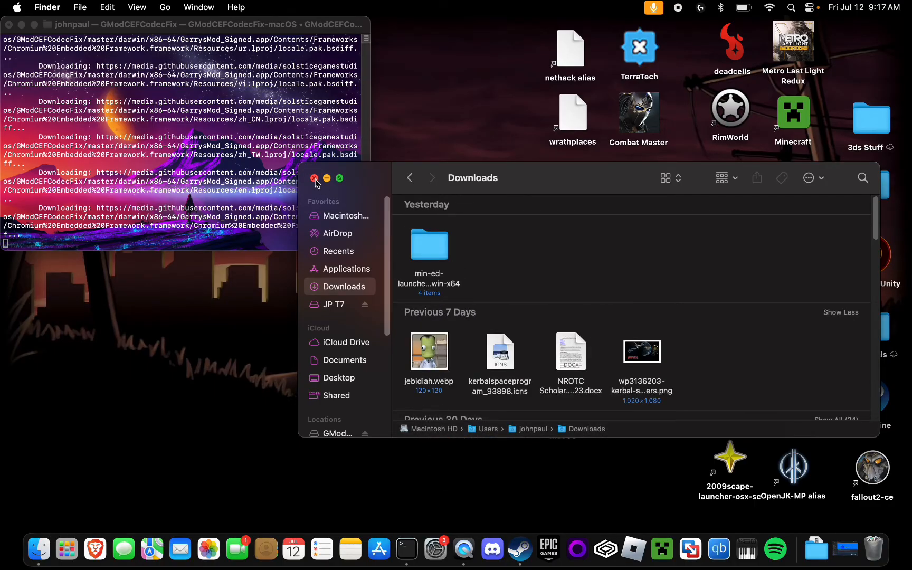
{"action": "left_click", "coordinate": [314, 178]}
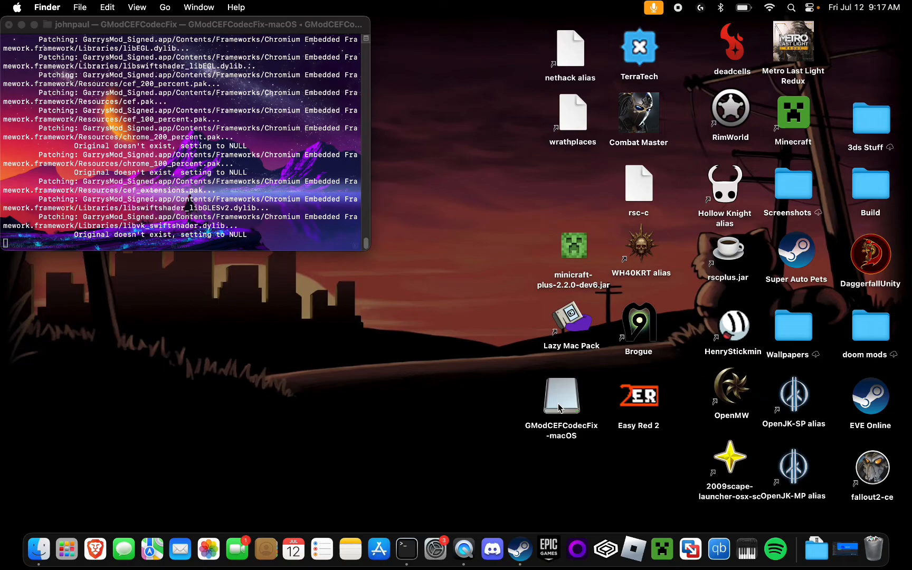
{"action": "right_click", "coordinate": [560, 395]}
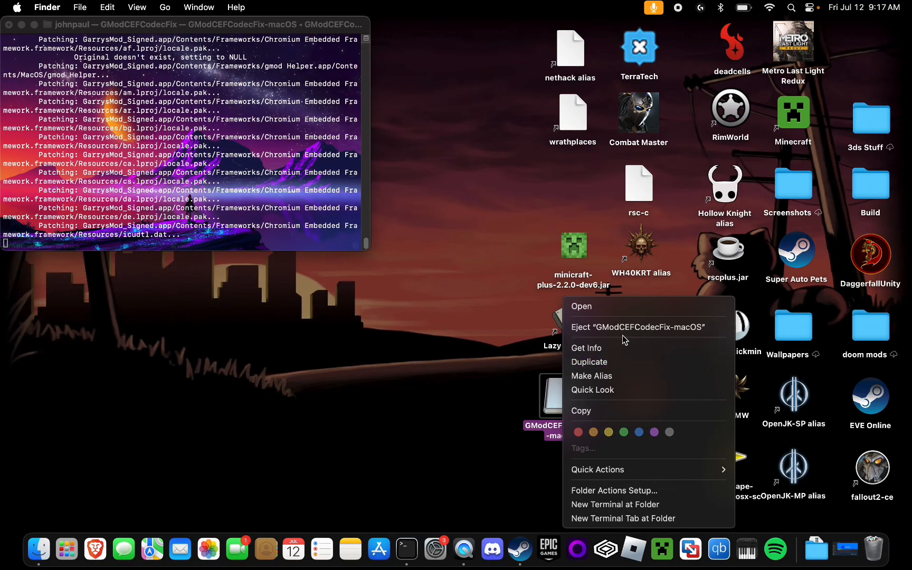
{"action": "mouse_move", "coordinate": [625, 327]}
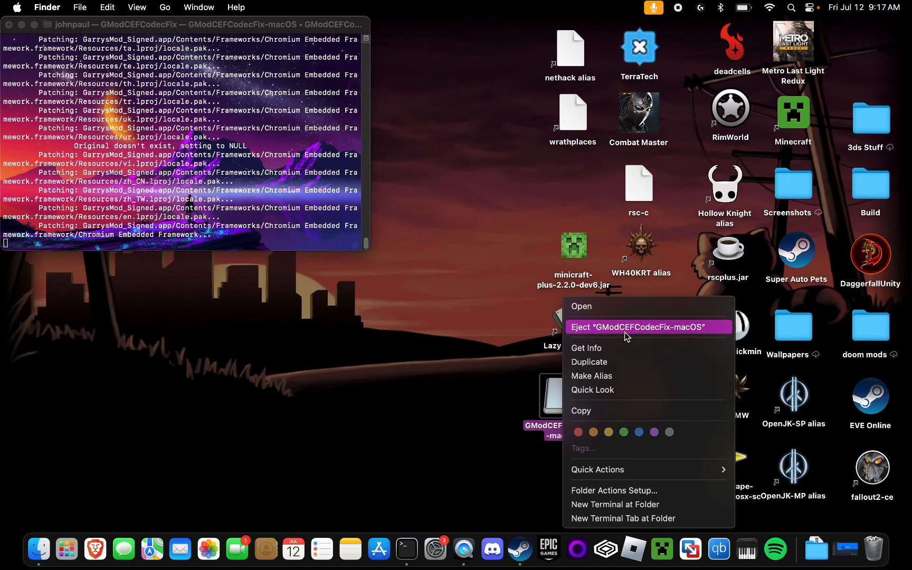
{"action": "mouse_move", "coordinate": [635, 330]}
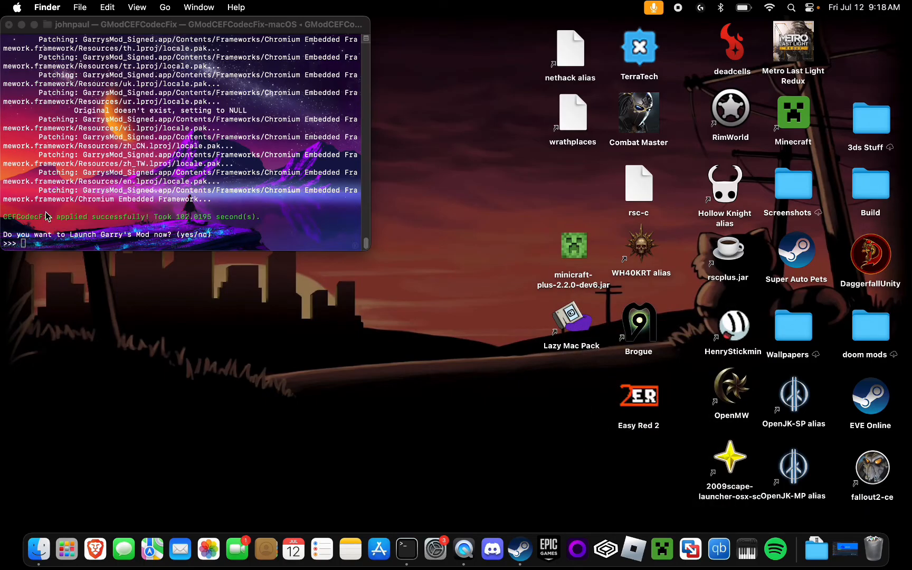
{"action": "mouse_move", "coordinate": [228, 219]}
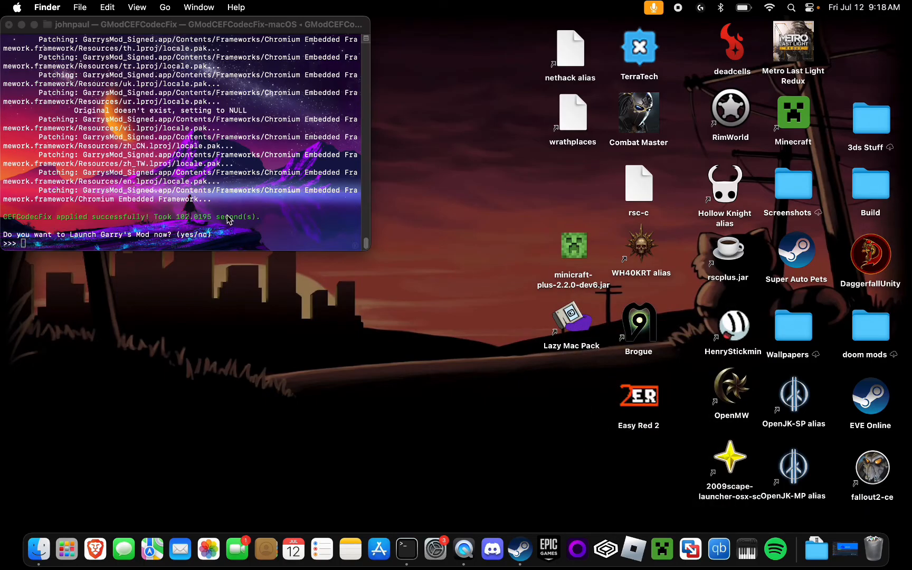
{"action": "mouse_move", "coordinate": [150, 255]}
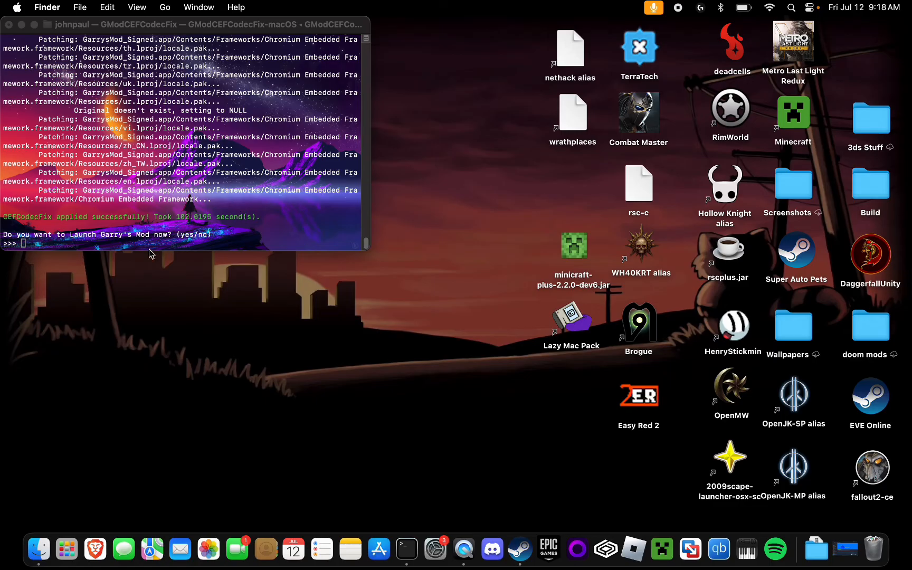
{"action": "mouse_move", "coordinate": [114, 247]}
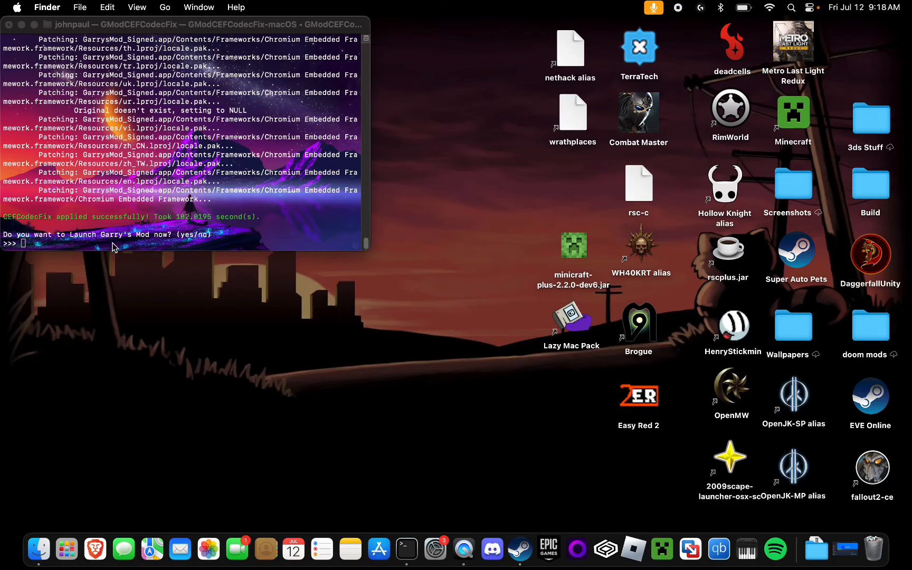
{"action": "mouse_move", "coordinate": [303, 189]}
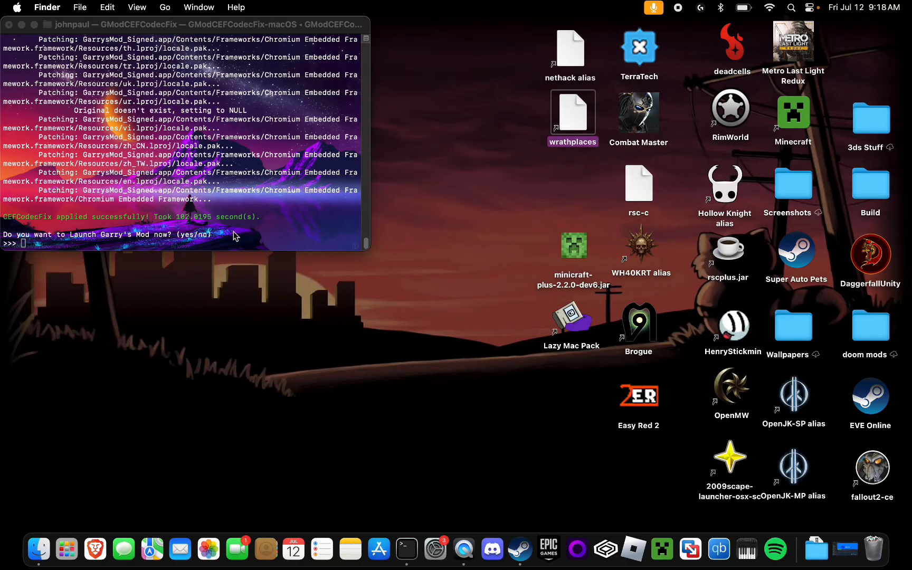
Step: Answer 'y' to Terminal's 'Launch Garry's Mod now?' prompt
{"action": "type", "text": "y"}
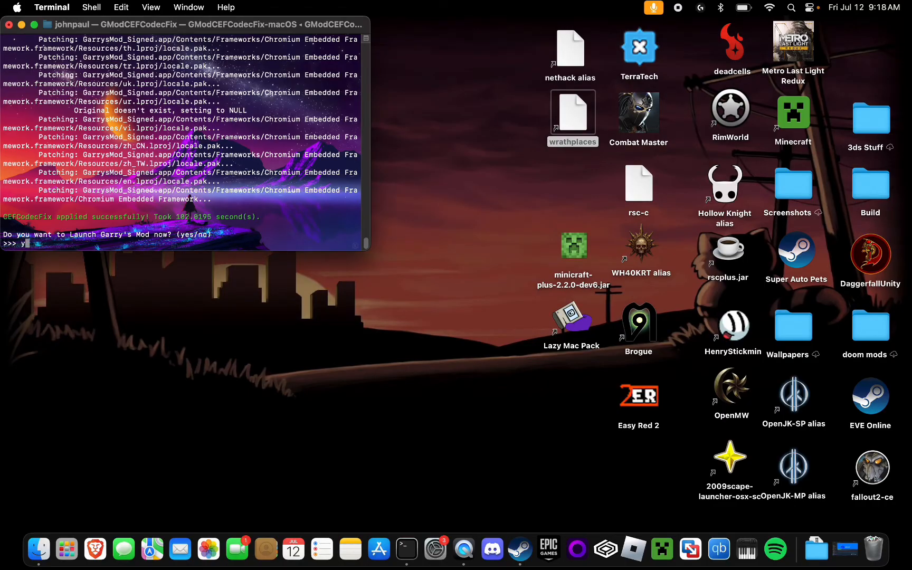
{"action": "key", "text": "backspace"}
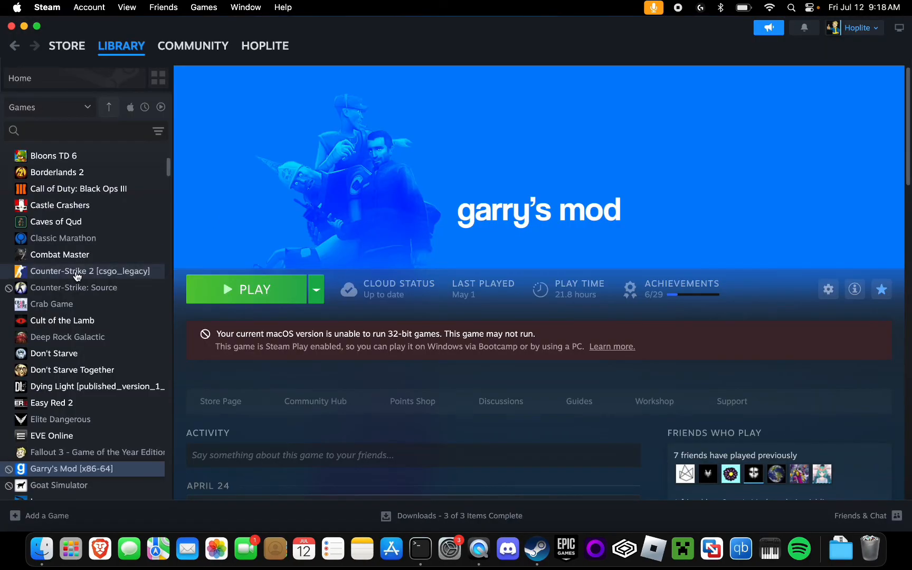
{"action": "mouse_move", "coordinate": [541, 227]}
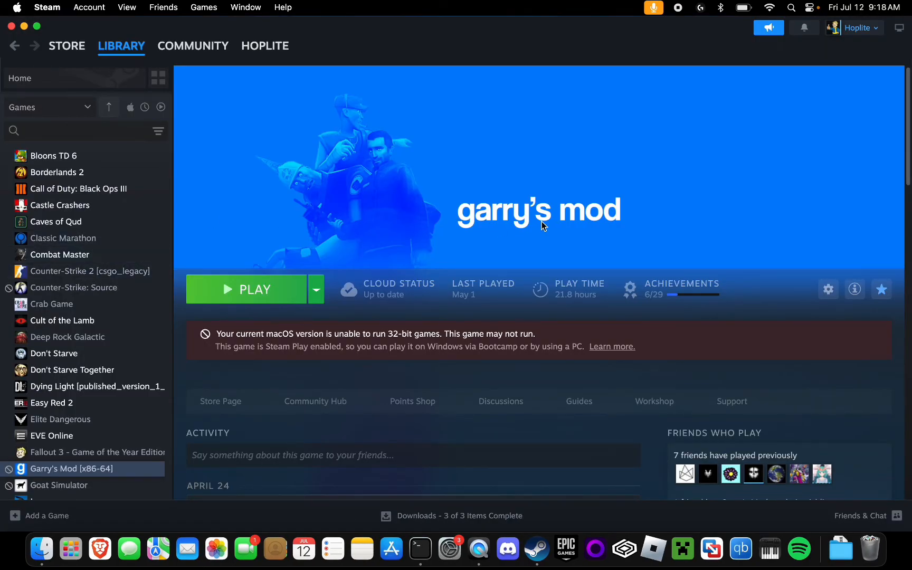
{"action": "mouse_move", "coordinate": [160, 315]}
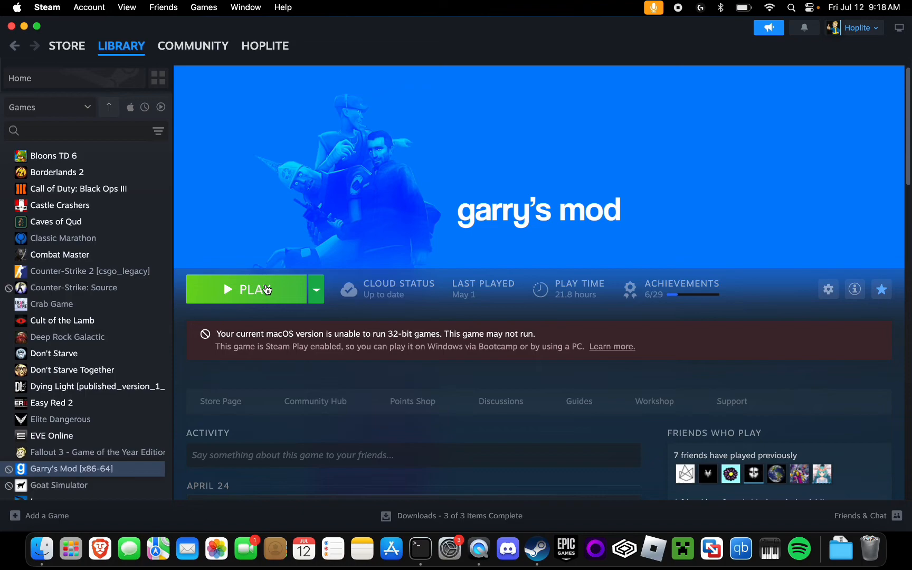
{"action": "mouse_move", "coordinate": [418, 209]}
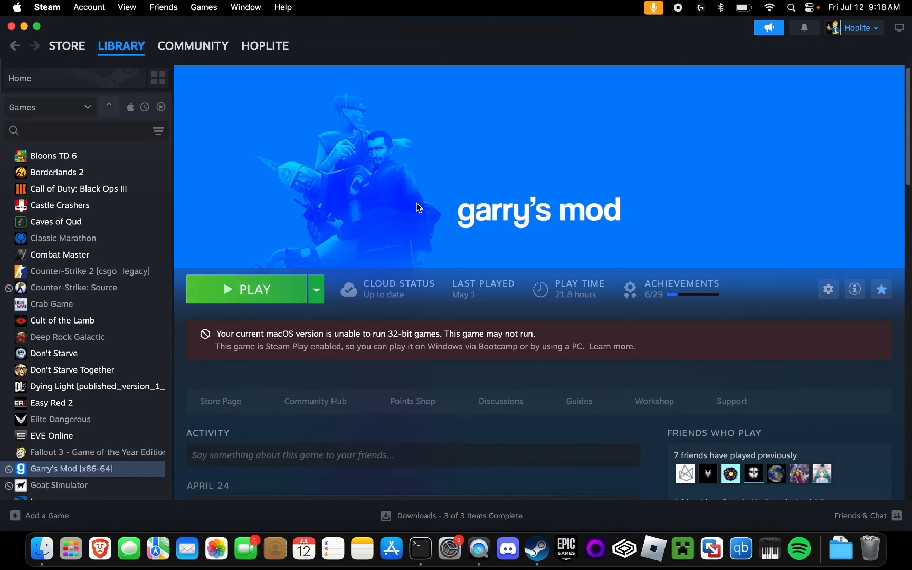
{"action": "mouse_move", "coordinate": [431, 217]}
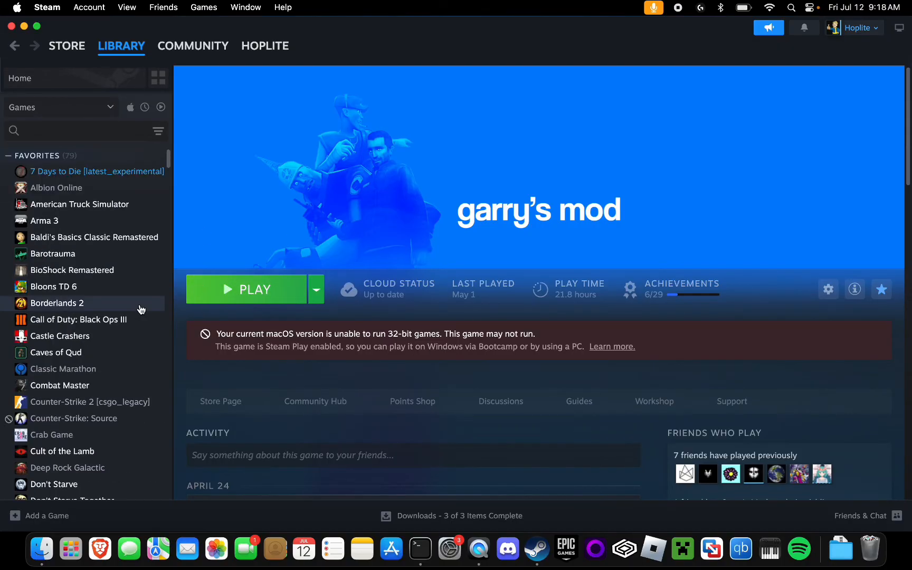
{"action": "mouse_move", "coordinate": [255, 290]}
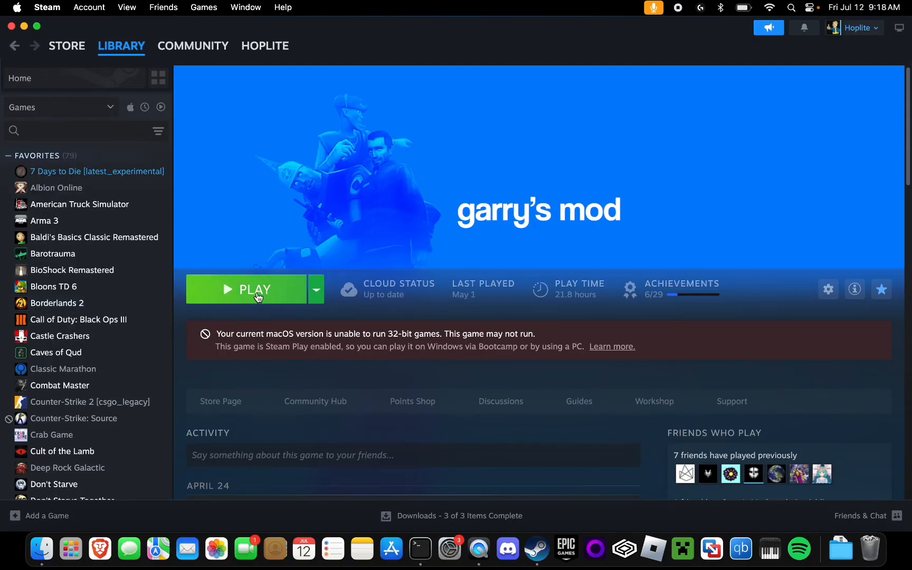
{"action": "mouse_move", "coordinate": [280, 298]}
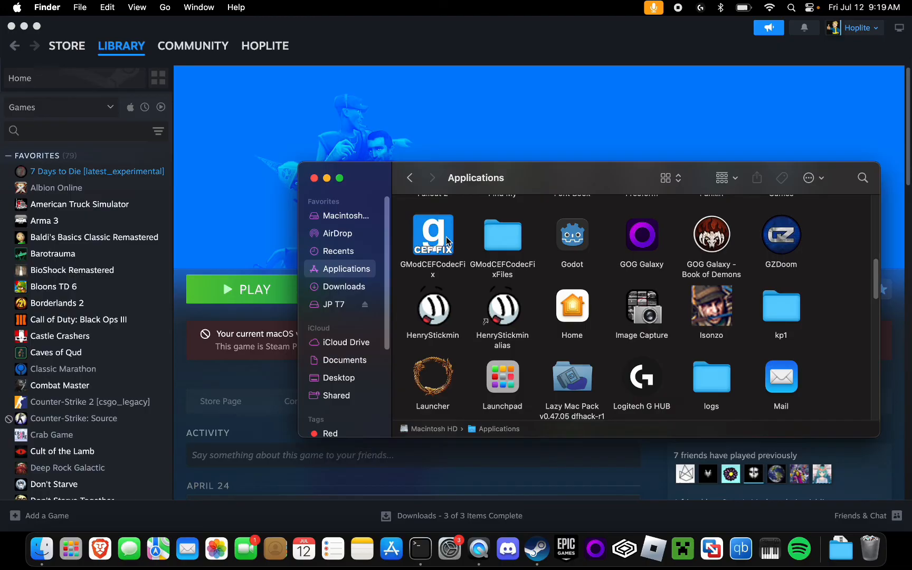
{"action": "mouse_move", "coordinate": [220, 143]}
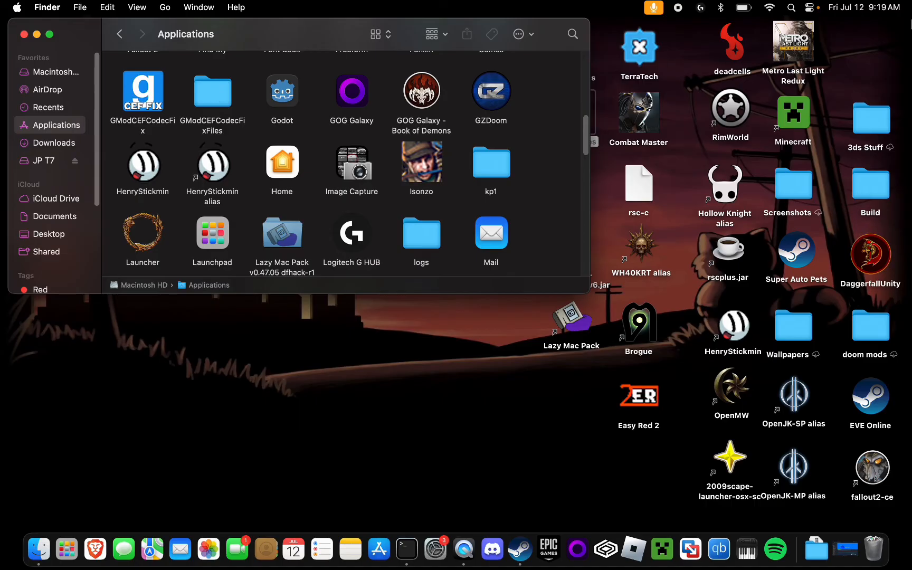
{"action": "mouse_move", "coordinate": [807, 6]}
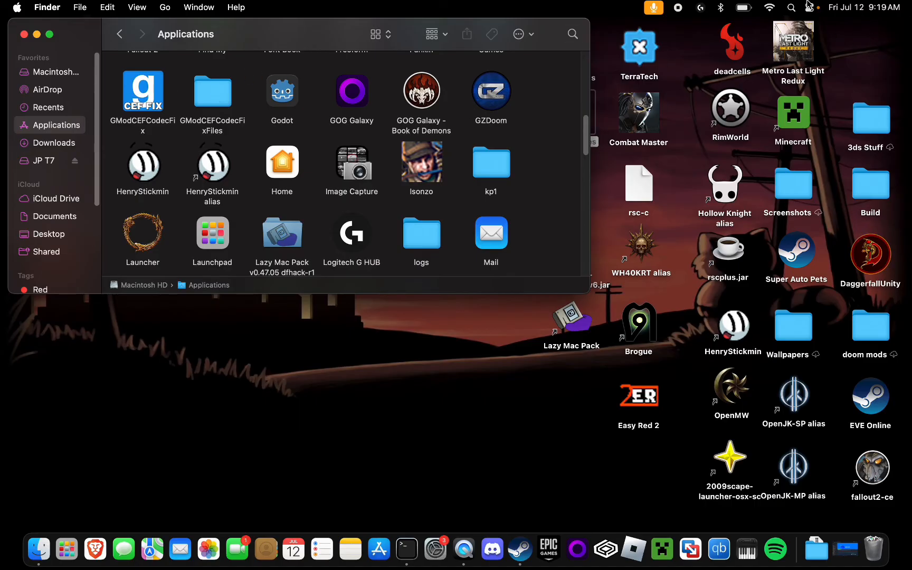
Step: Bring up the actions menu for GModCEFCodecFix in Applications
{"action": "right_click", "coordinate": [142, 91]}
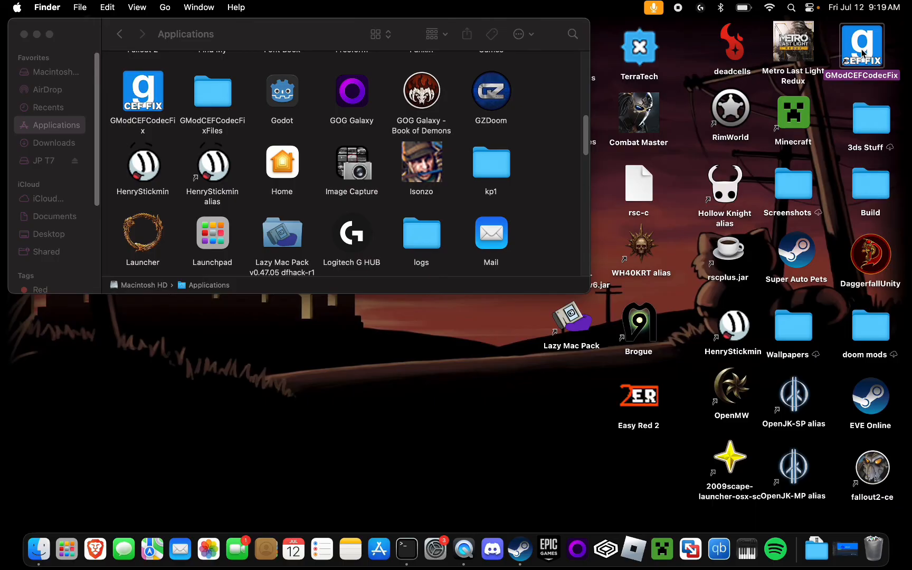
{"action": "mouse_move", "coordinate": [46, 42]}
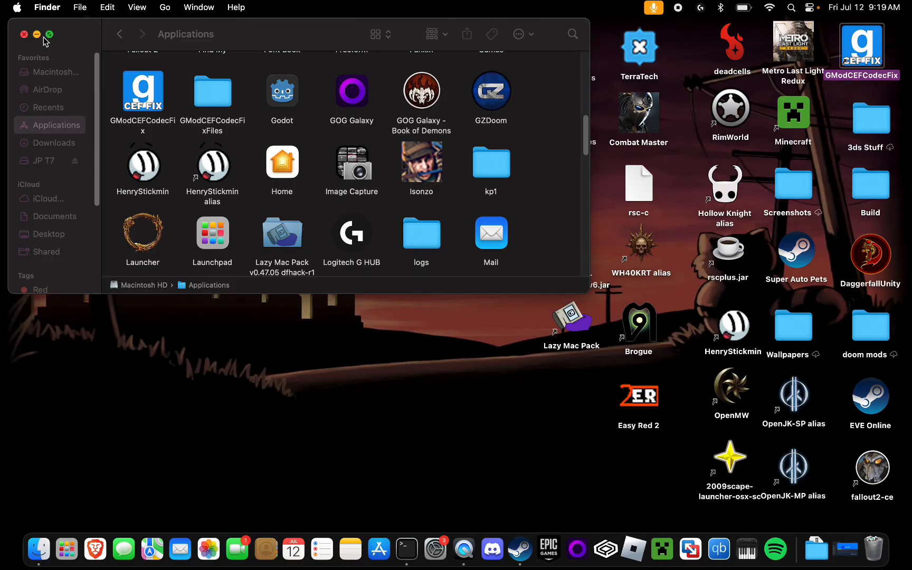
{"action": "mouse_move", "coordinate": [519, 547]}
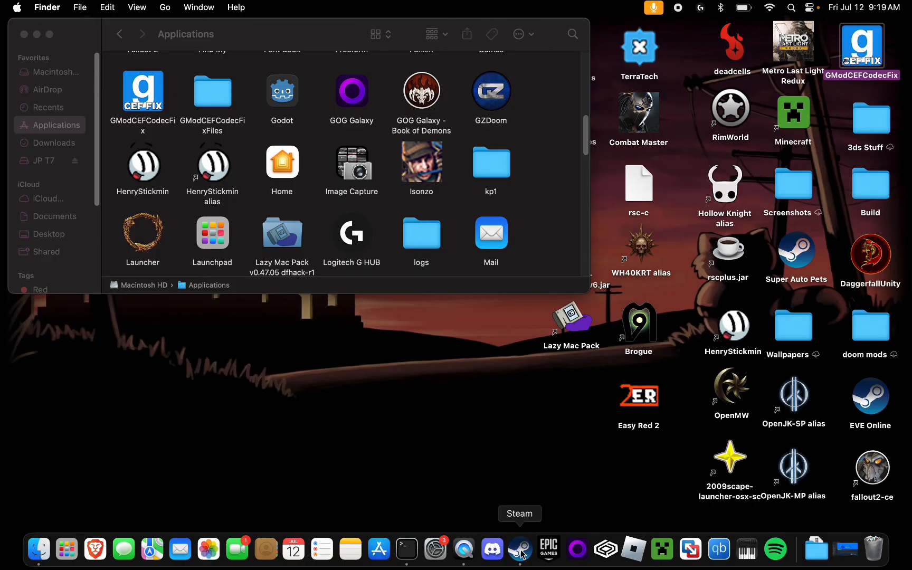
Step: Switch back to Steam from the Dock
{"action": "left_click", "coordinate": [518, 548]}
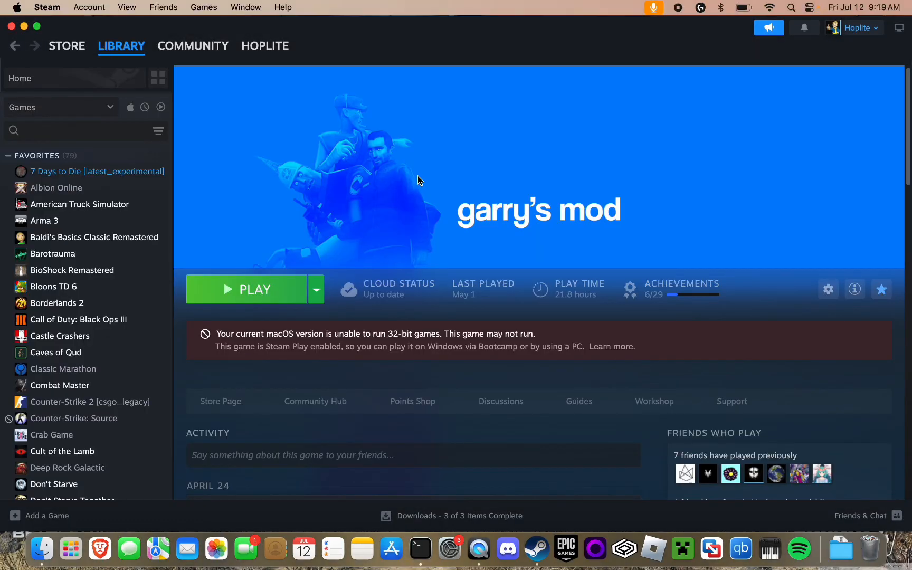
{"action": "mouse_move", "coordinate": [437, 181]}
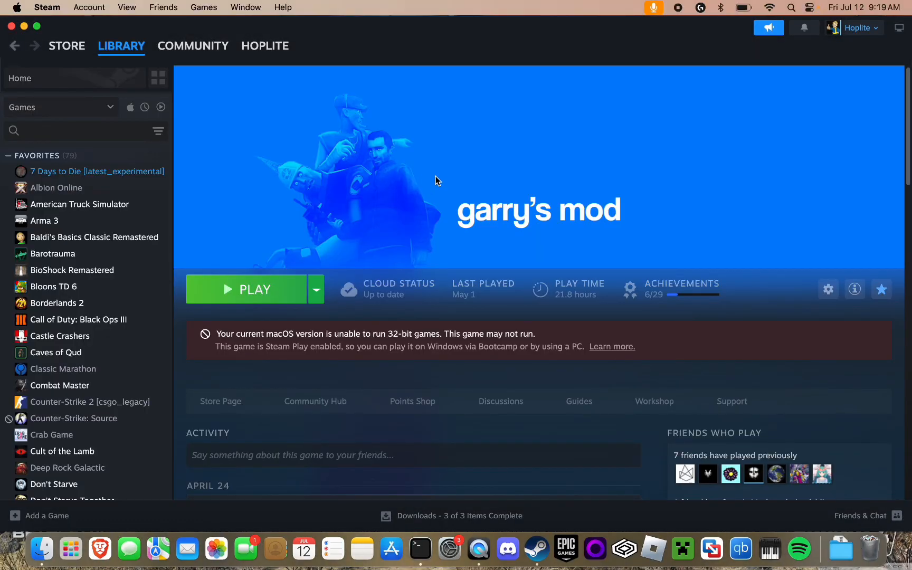